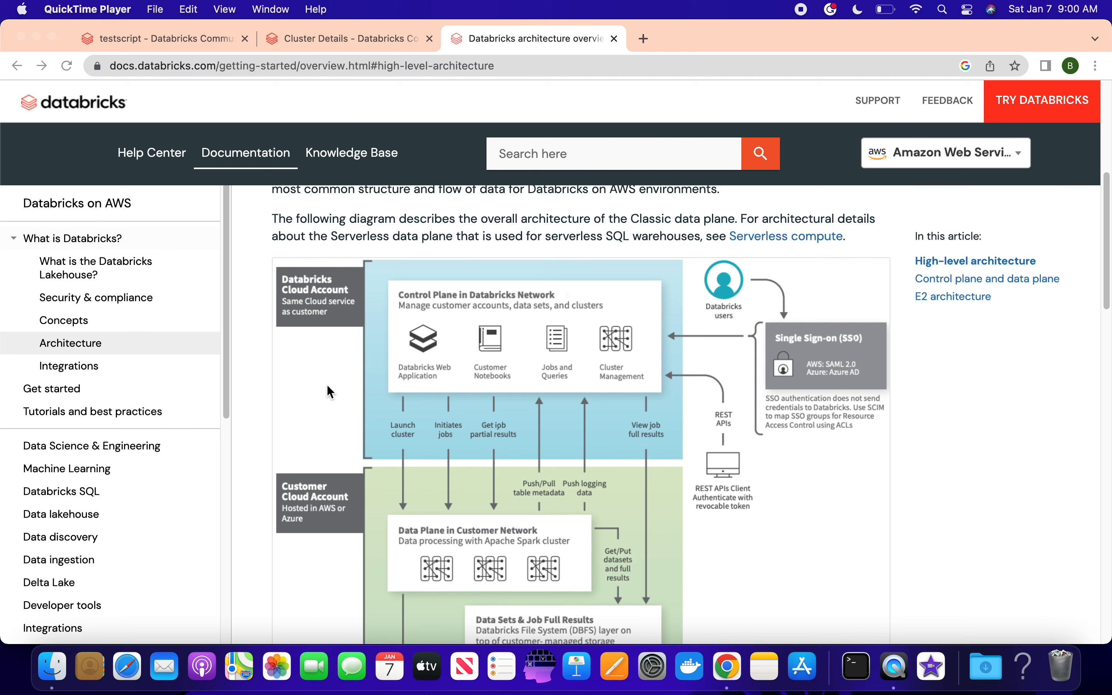
pyautogui.moveTo(407, 329)
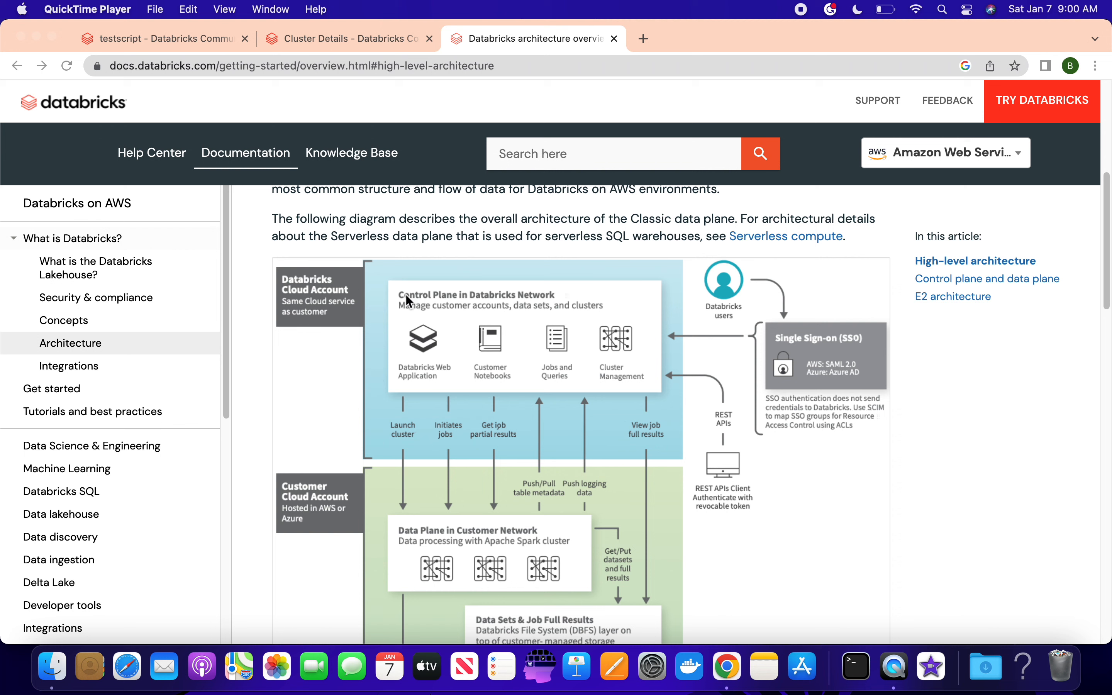
pyautogui.moveTo(404, 552)
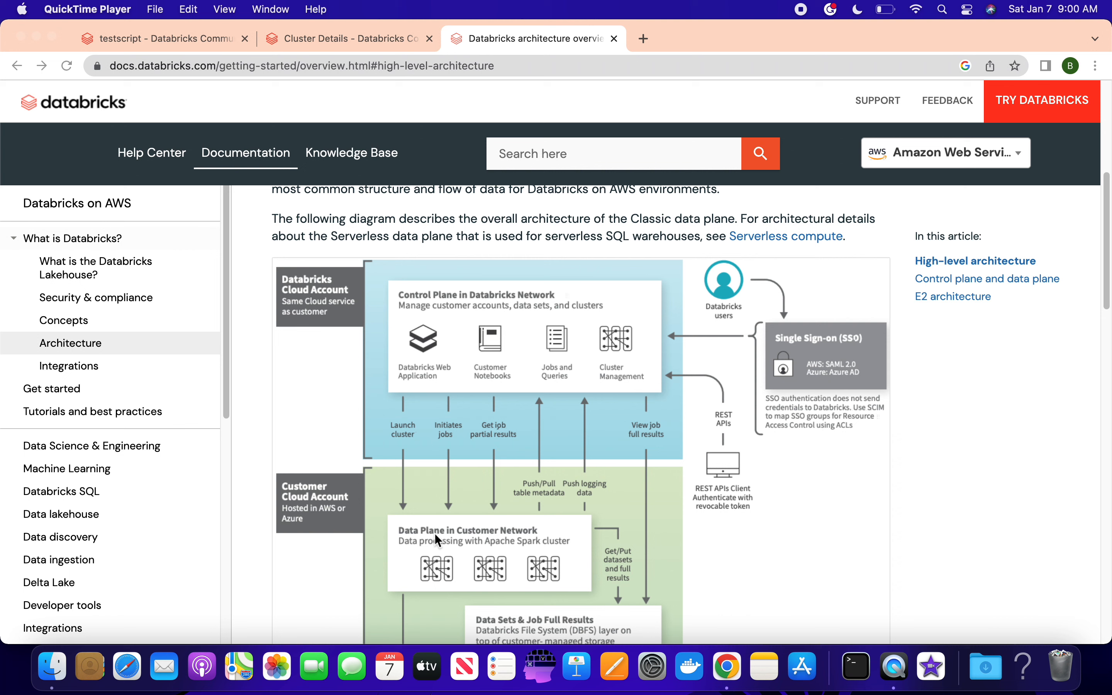
pyautogui.moveTo(415, 535)
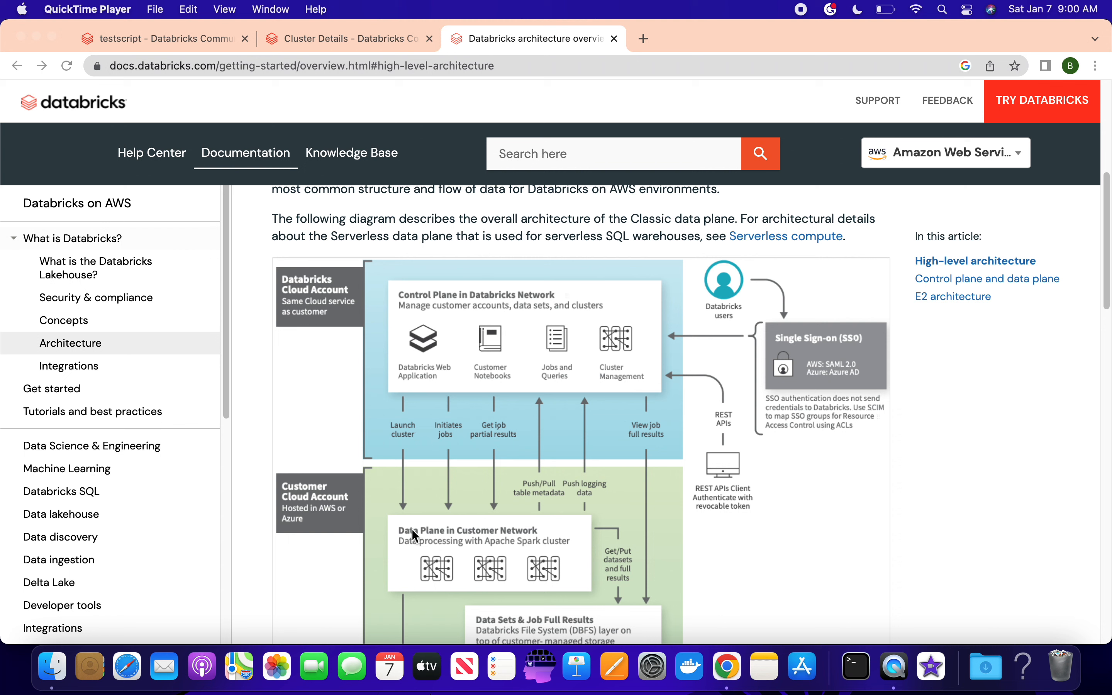
pyautogui.moveTo(433, 538)
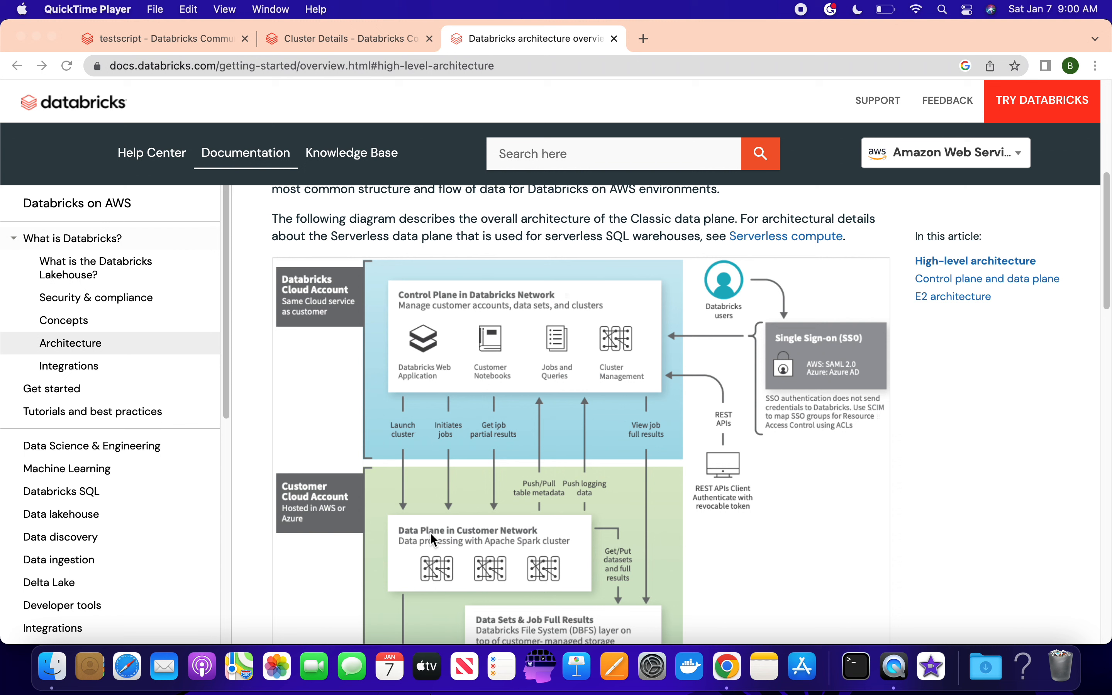
pyautogui.moveTo(476, 540)
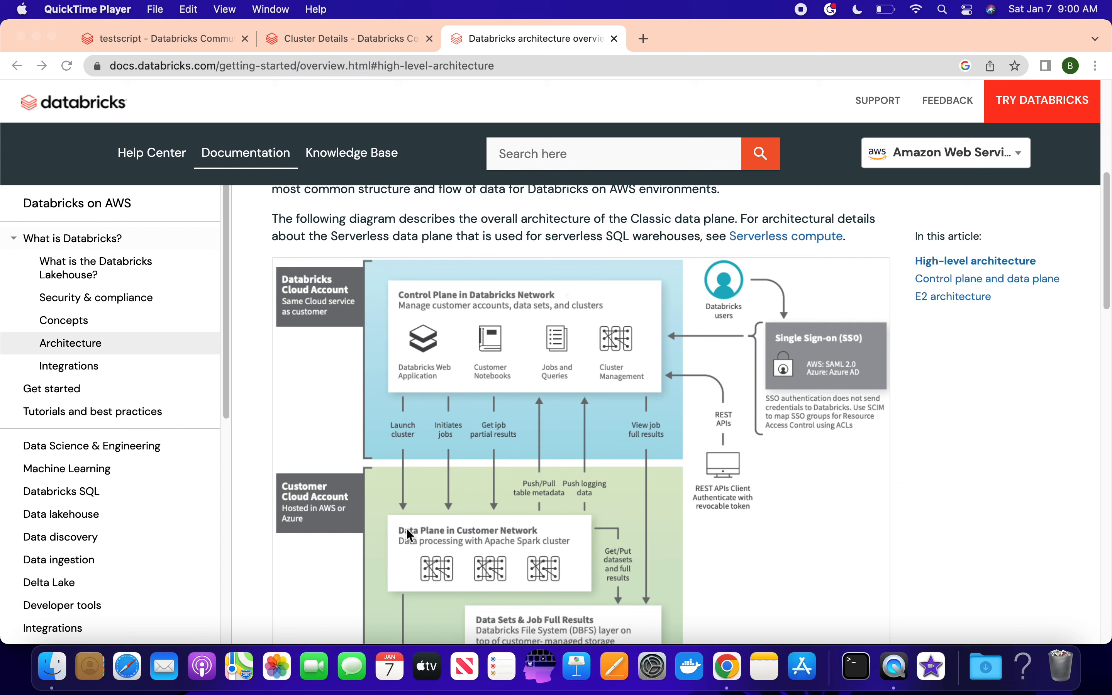
pyautogui.moveTo(450, 293)
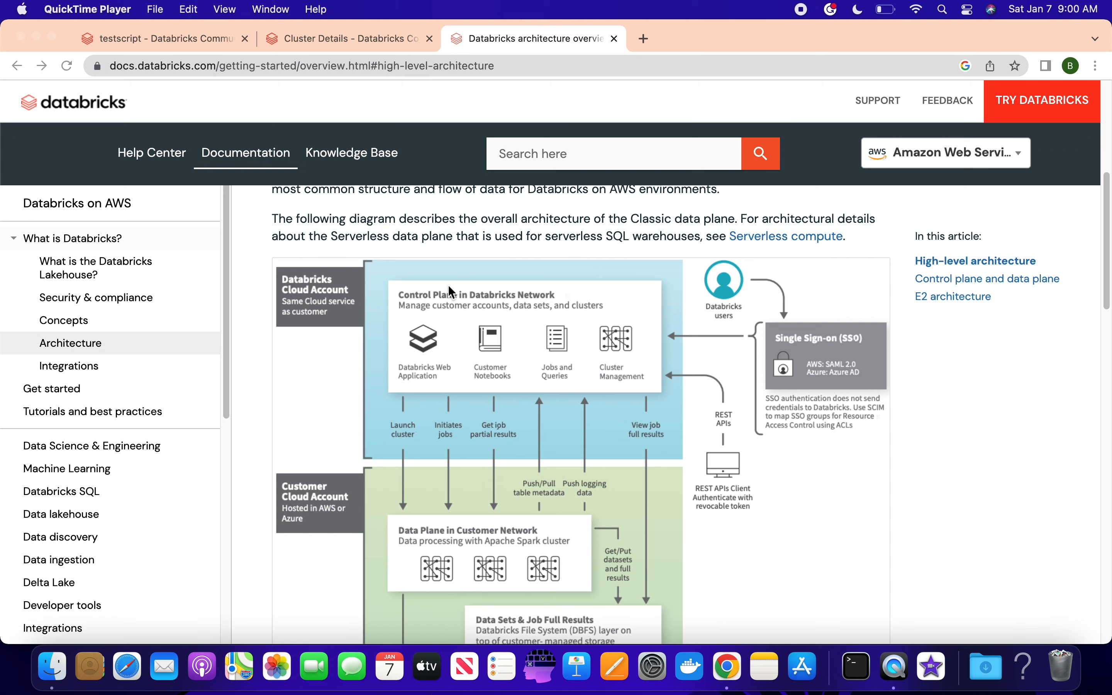
pyautogui.moveTo(539, 299)
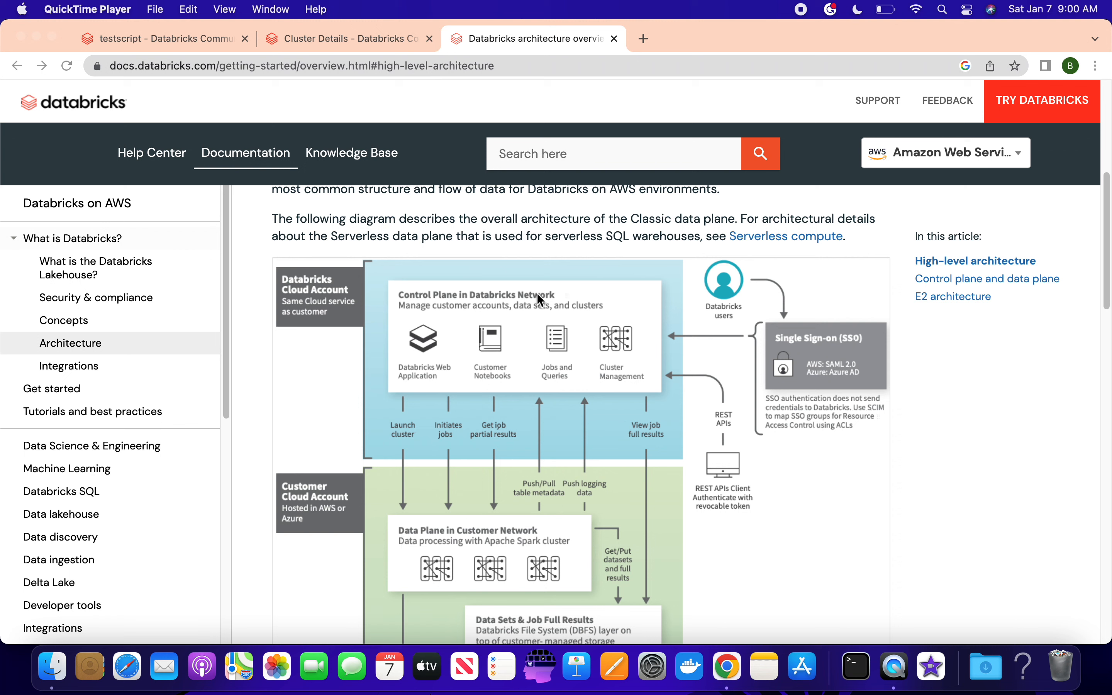
pyautogui.moveTo(434, 339)
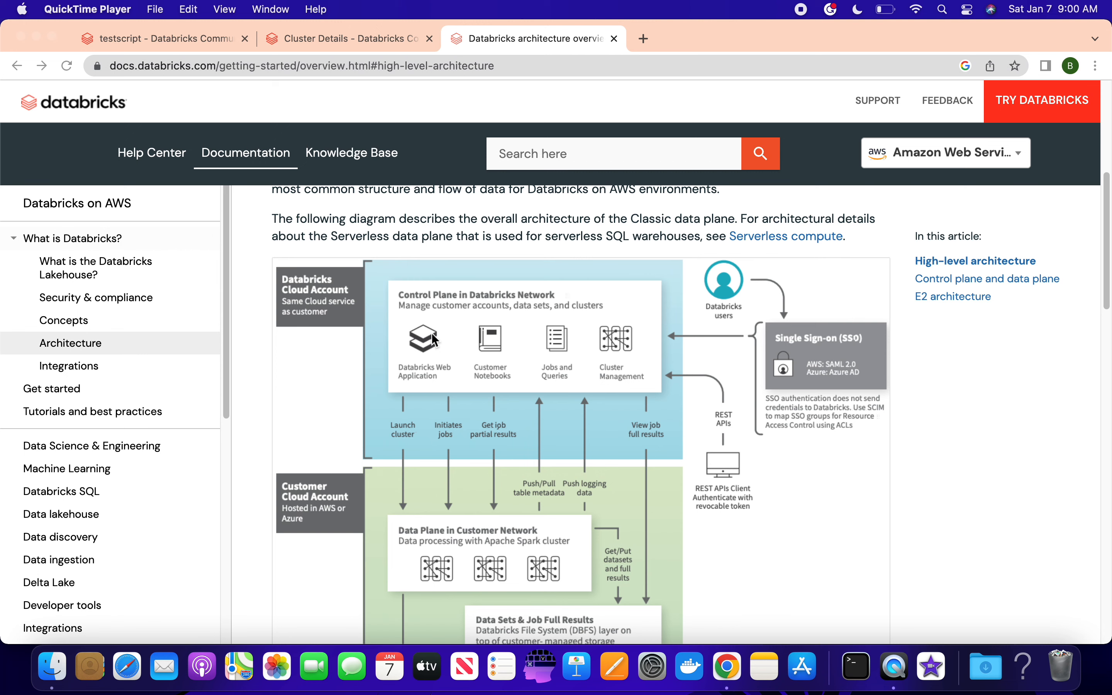
pyautogui.moveTo(435, 340)
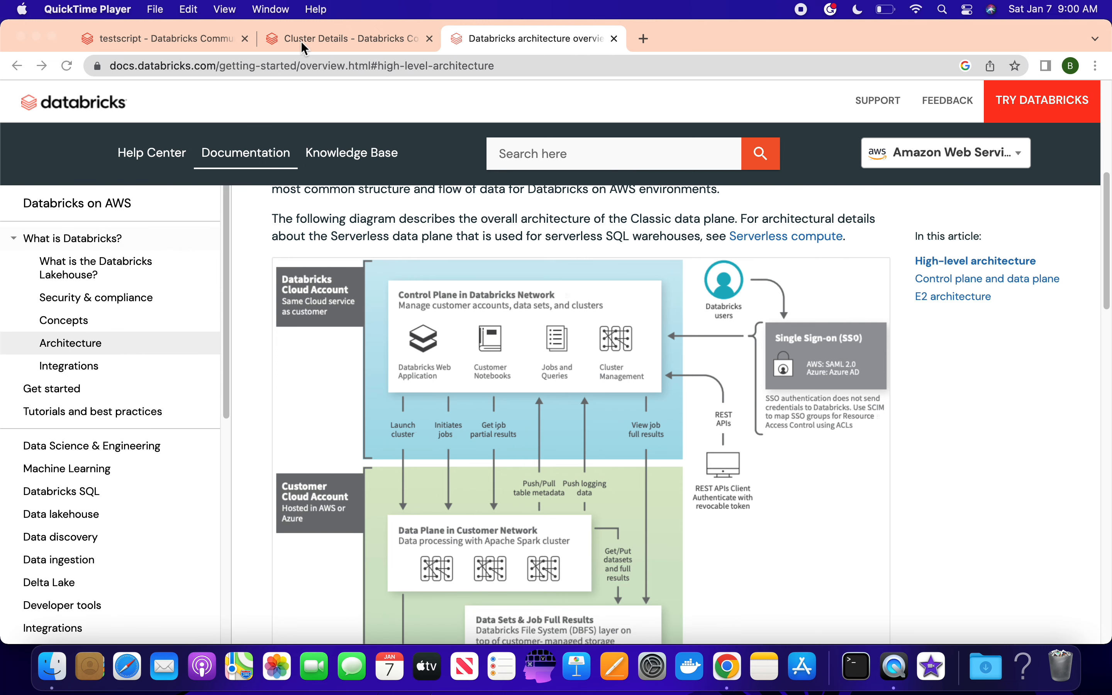
# Reach the testscript1 notebook via the Cluster Details tab and the Workspace file browser
pyautogui.click(347, 39)
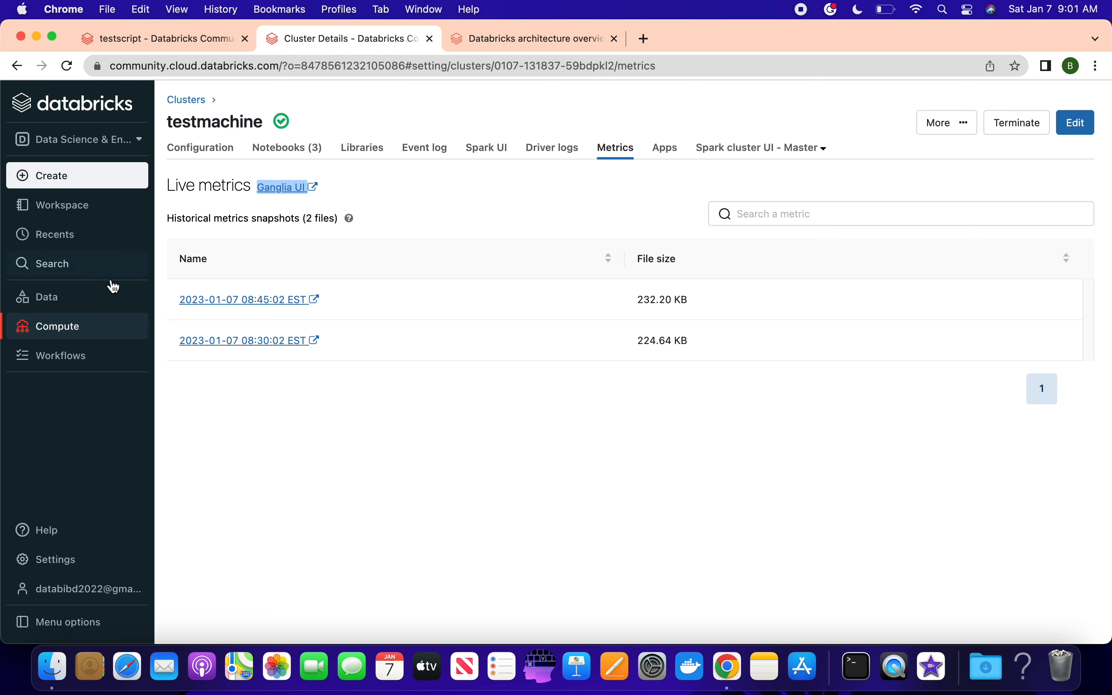
pyautogui.click(533, 38)
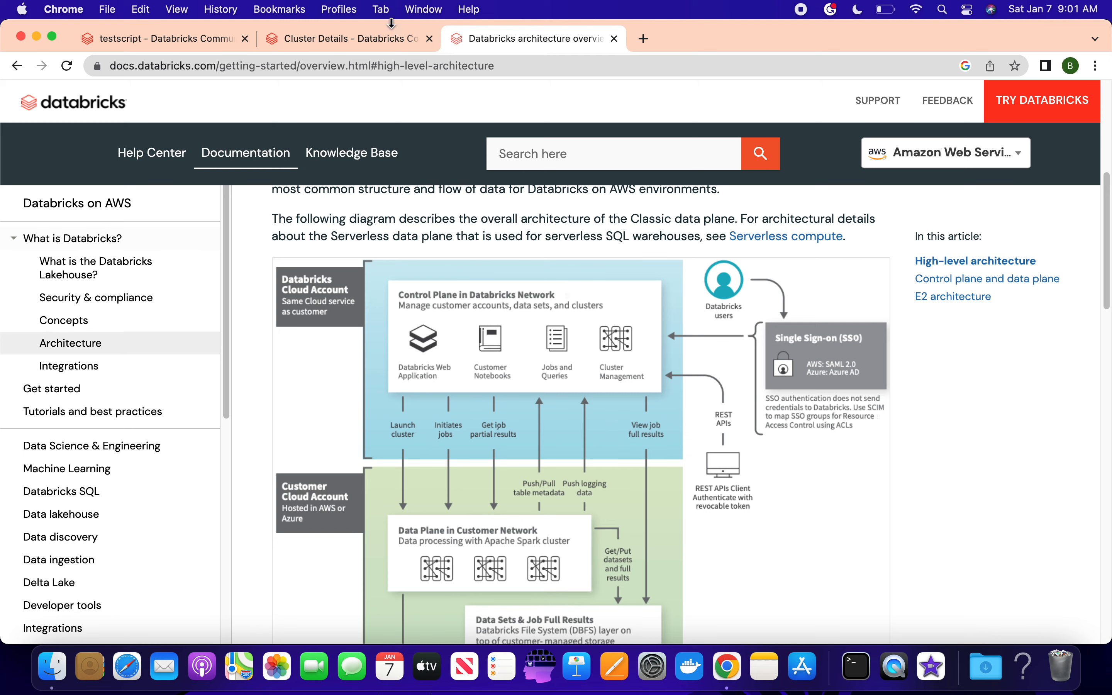
pyautogui.click(346, 39)
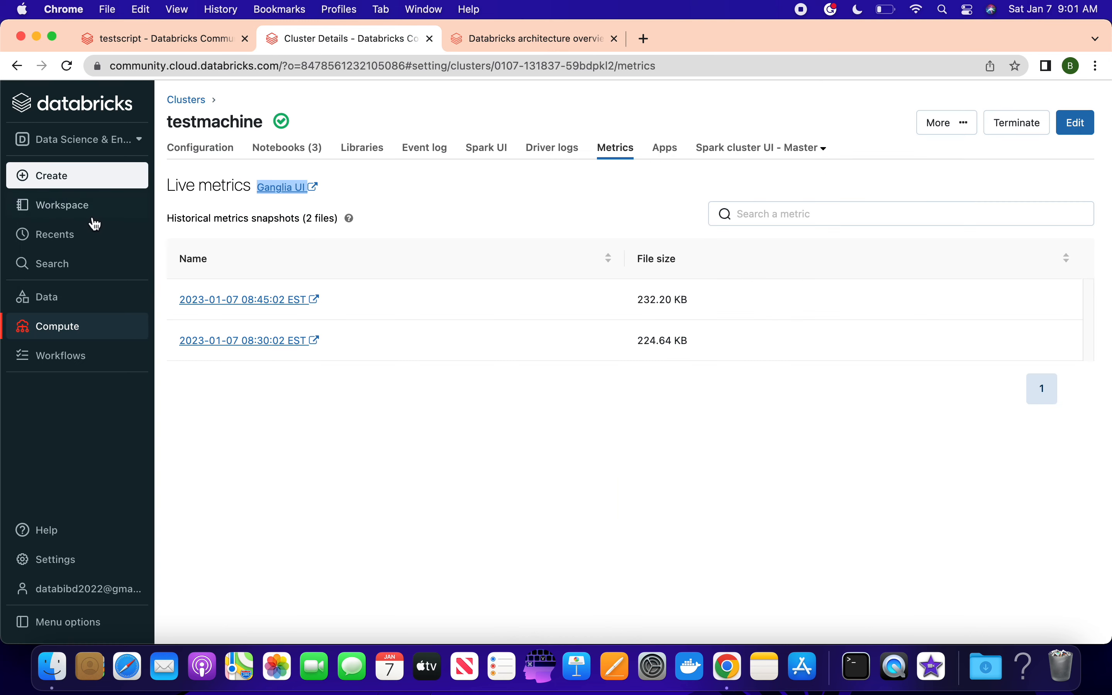
pyautogui.click(62, 205)
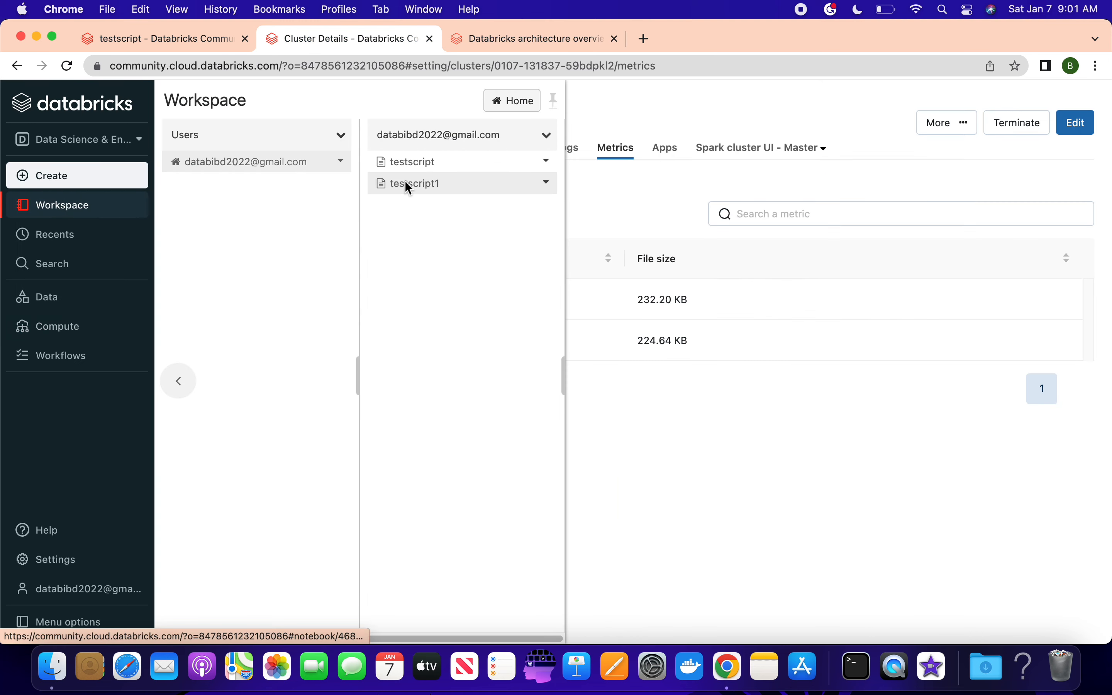
pyautogui.click(414, 184)
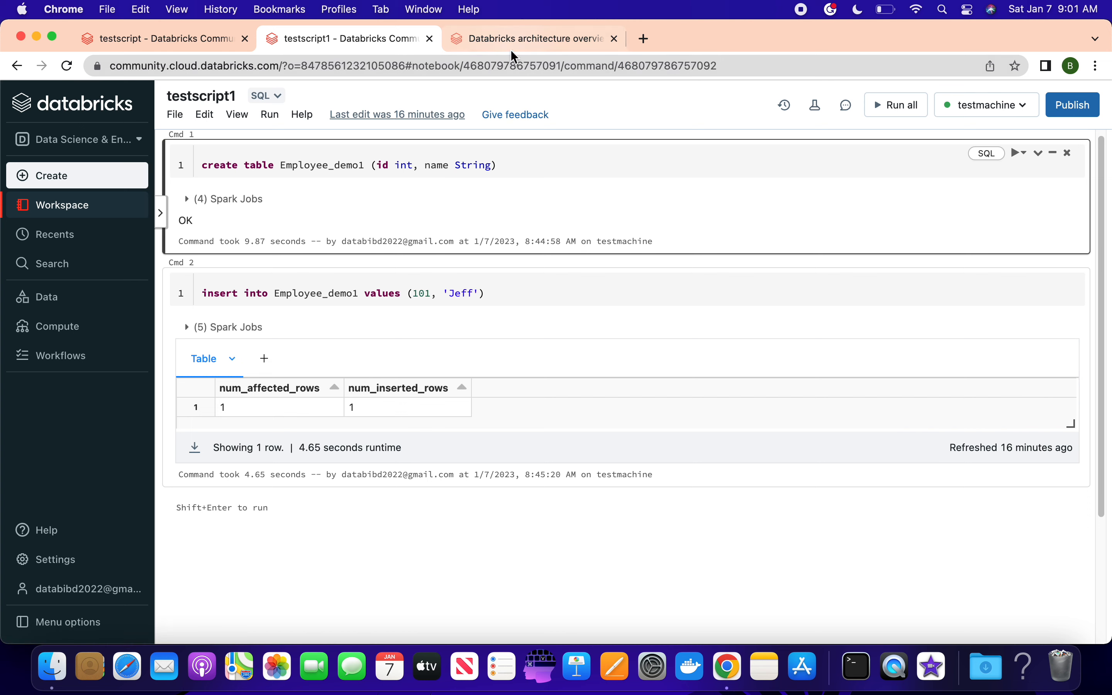
# Return to the Architecture docs tab and reveal the full high-level diagram down to Data Sets & Job Full Results
pyautogui.click(528, 38)
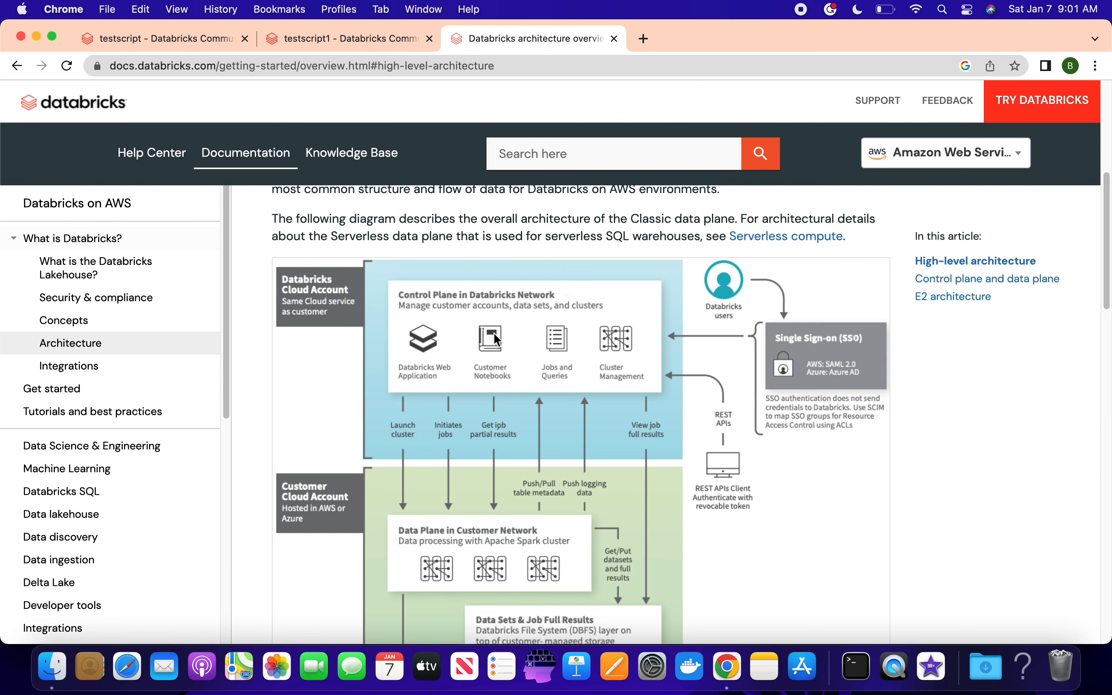
pyautogui.moveTo(348, 39)
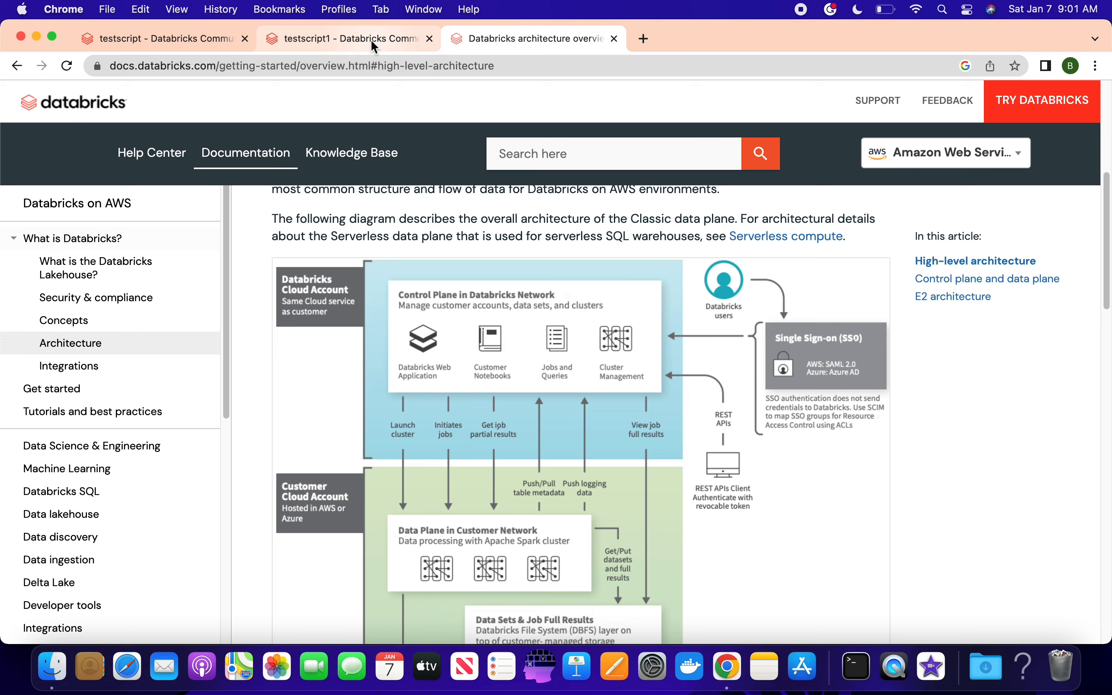
pyautogui.click(347, 39)
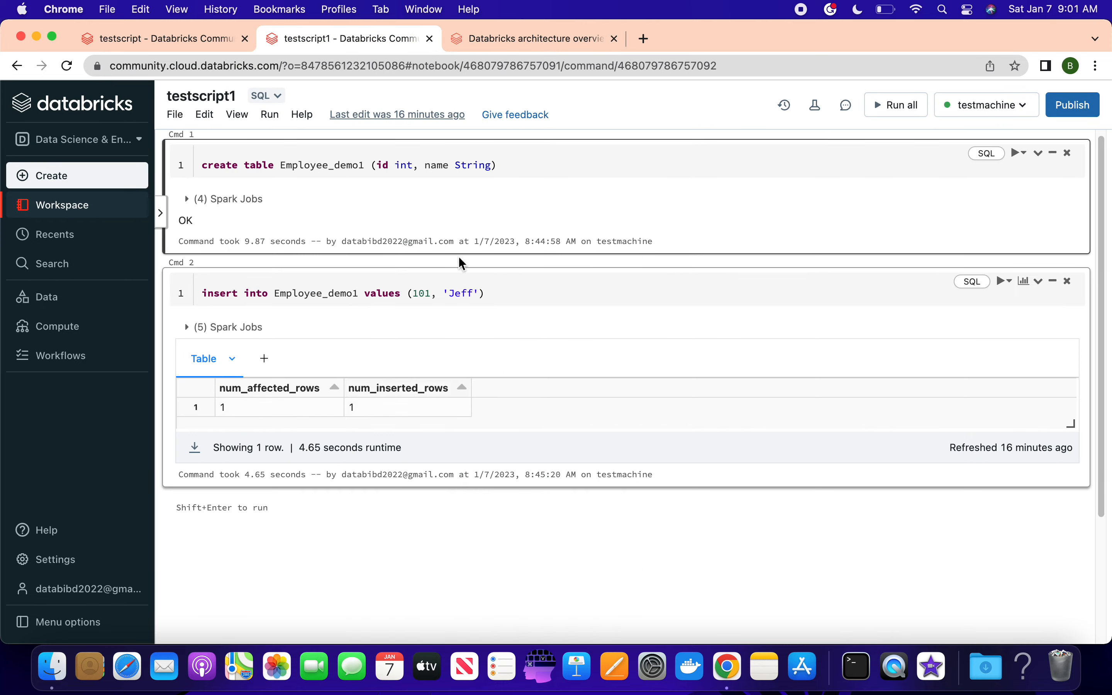
pyautogui.click(529, 39)
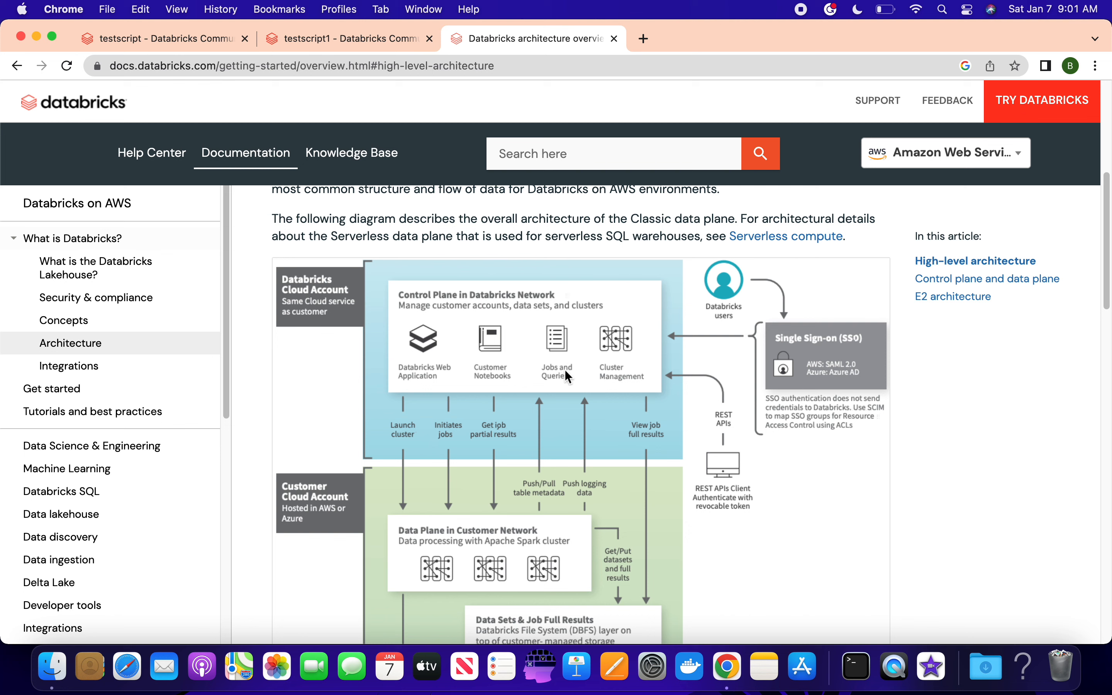
pyautogui.moveTo(570, 357)
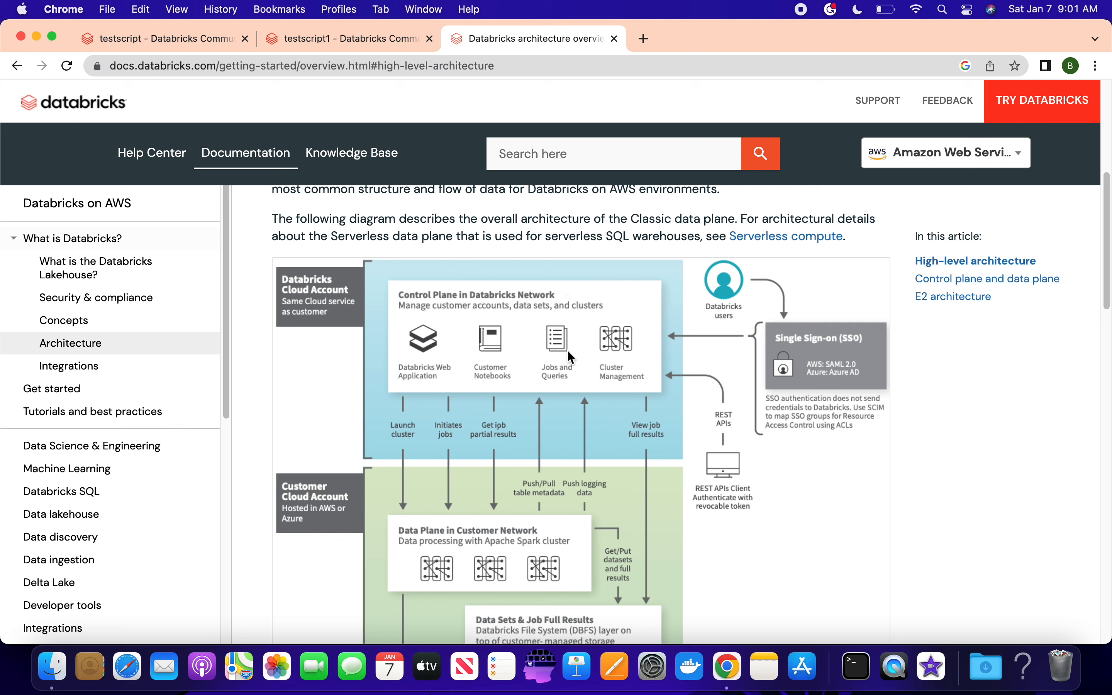
pyautogui.moveTo(613, 372)
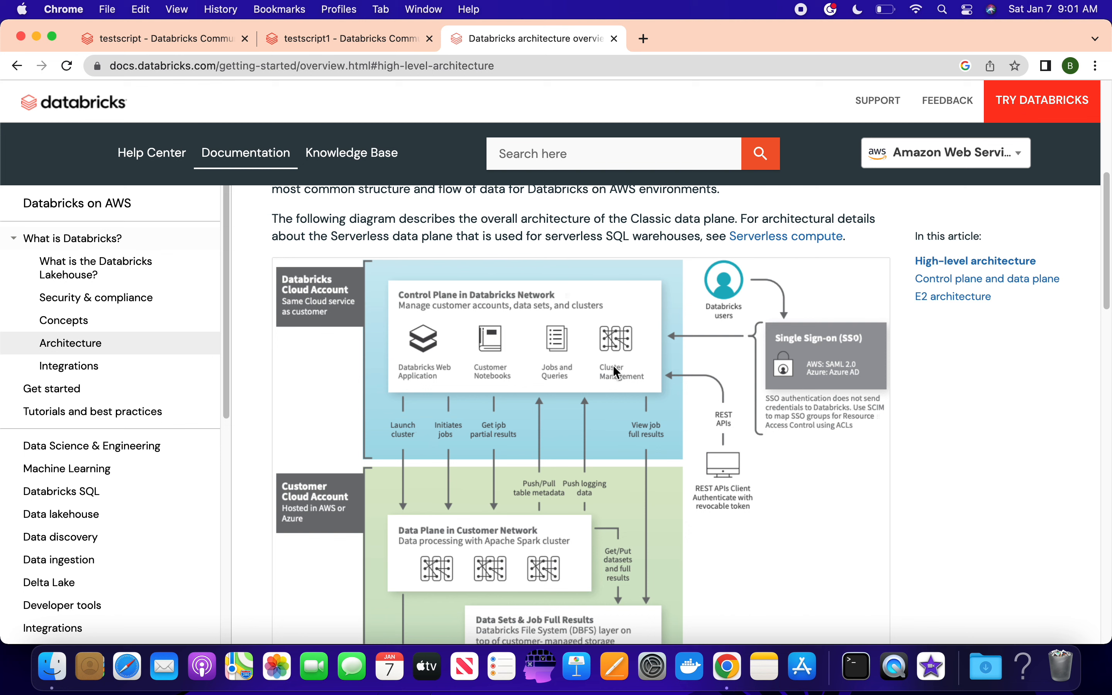
pyautogui.moveTo(620, 367)
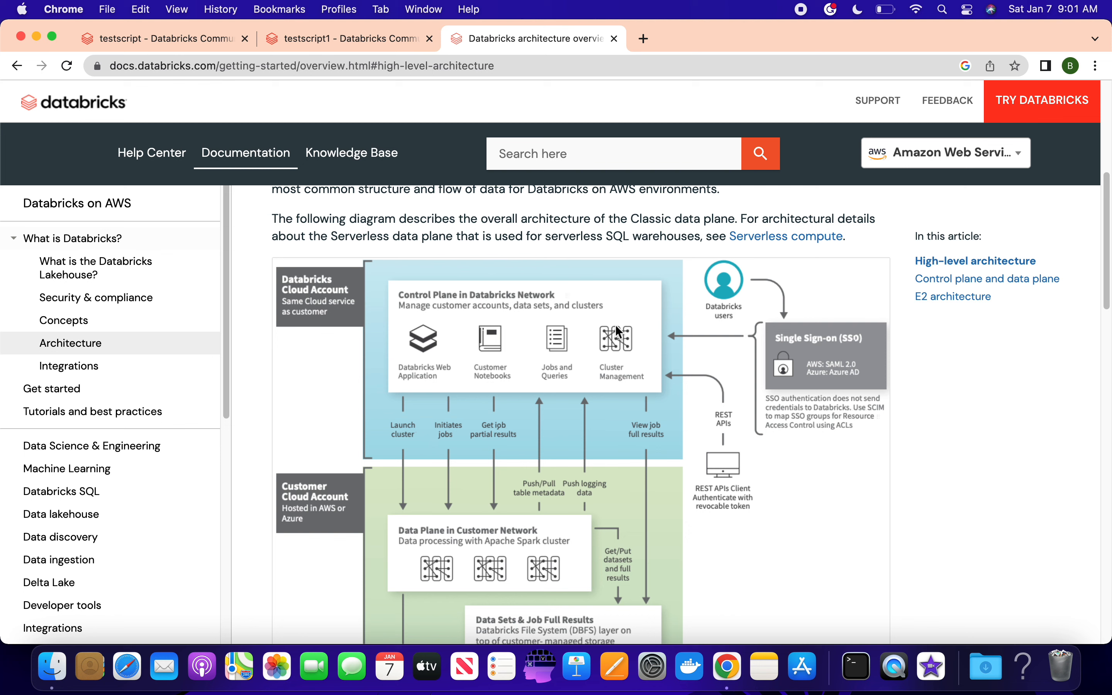
pyautogui.moveTo(616, 334)
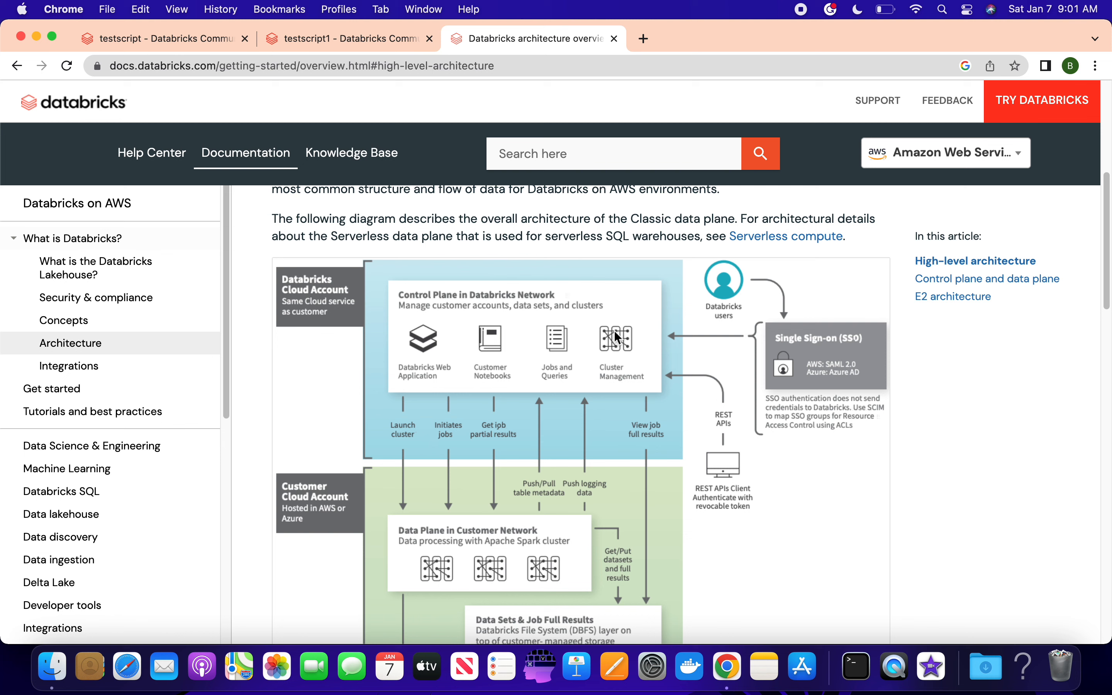
pyautogui.moveTo(410, 345)
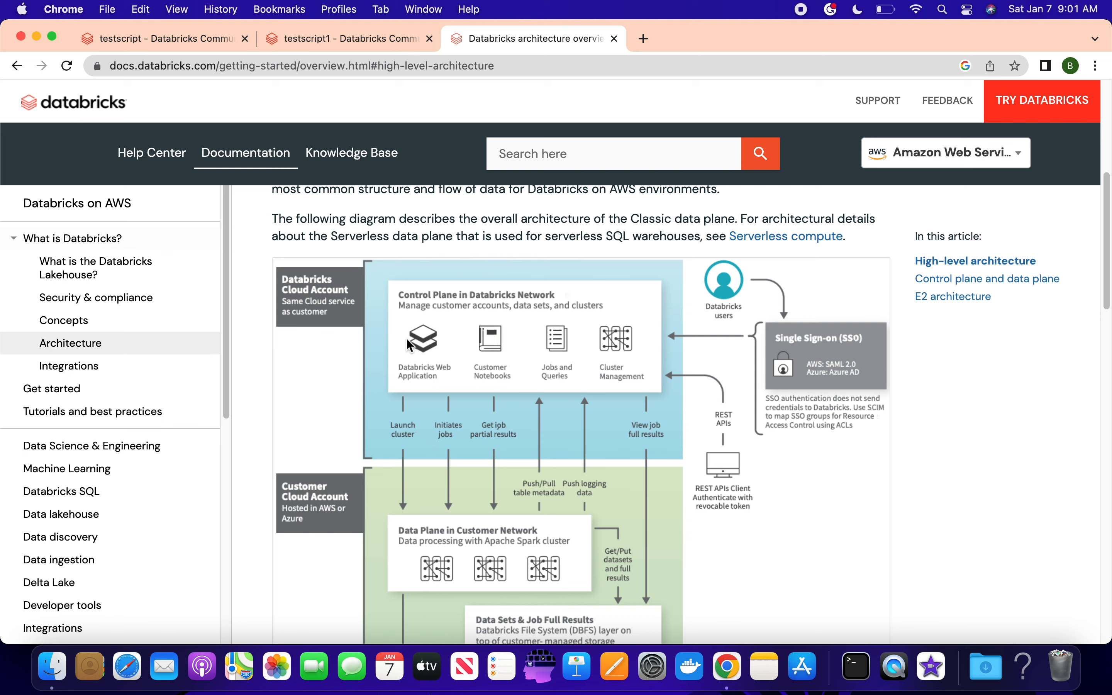
pyautogui.moveTo(415, 286)
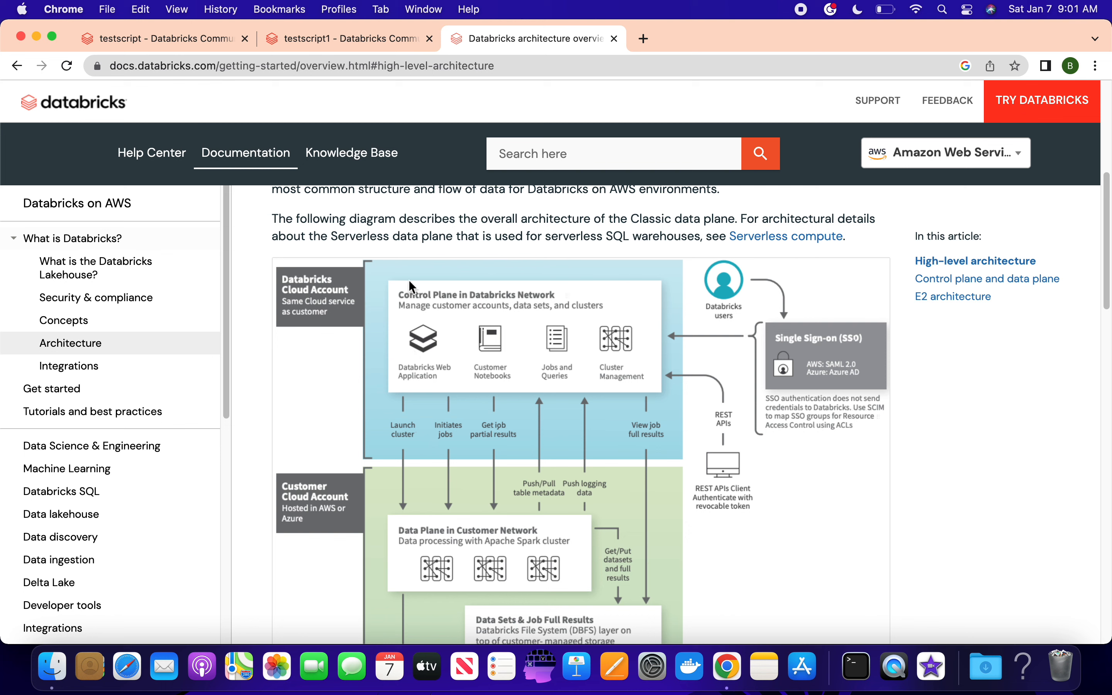
pyautogui.moveTo(310, 289)
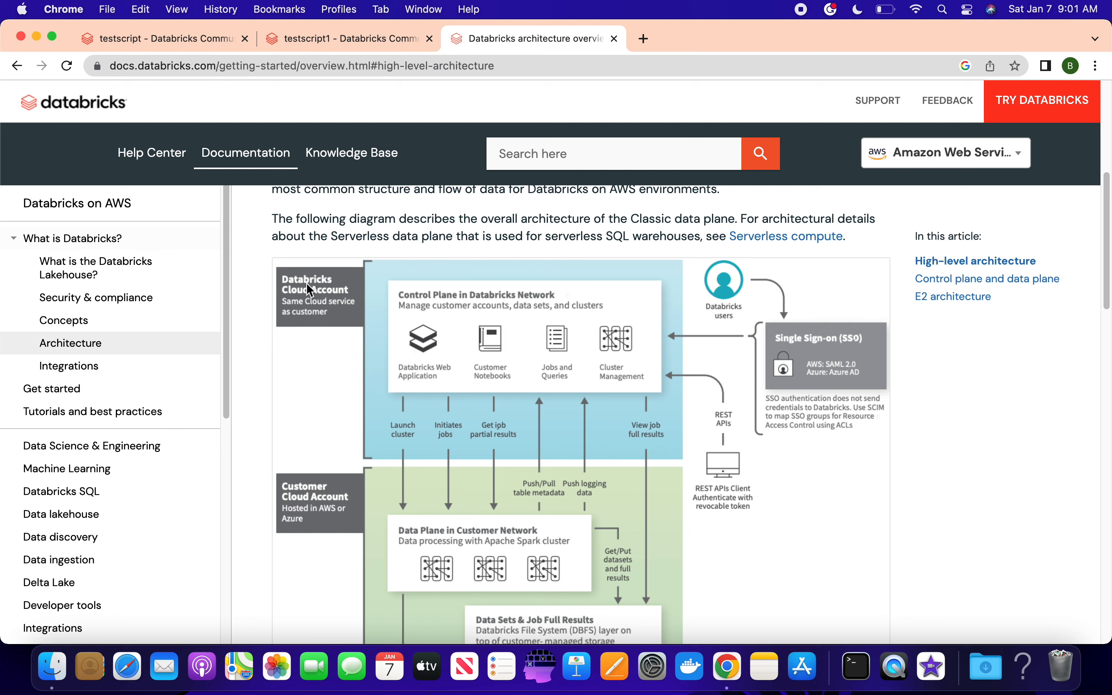
pyautogui.moveTo(362, 307)
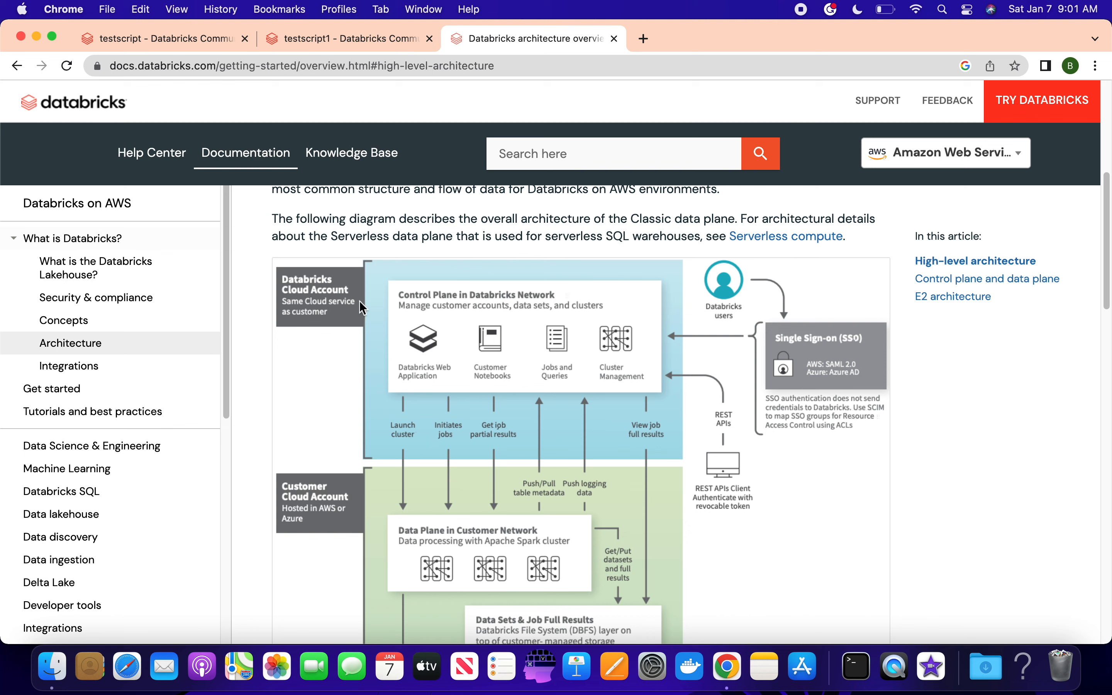
pyautogui.moveTo(426, 357)
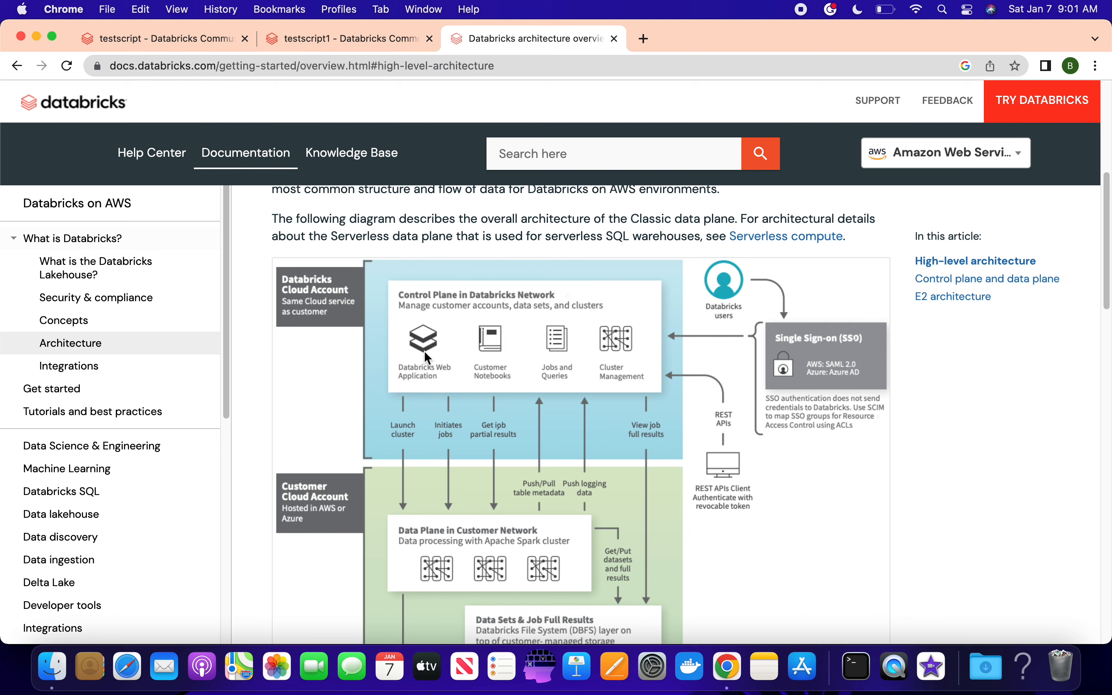
pyautogui.moveTo(447, 441)
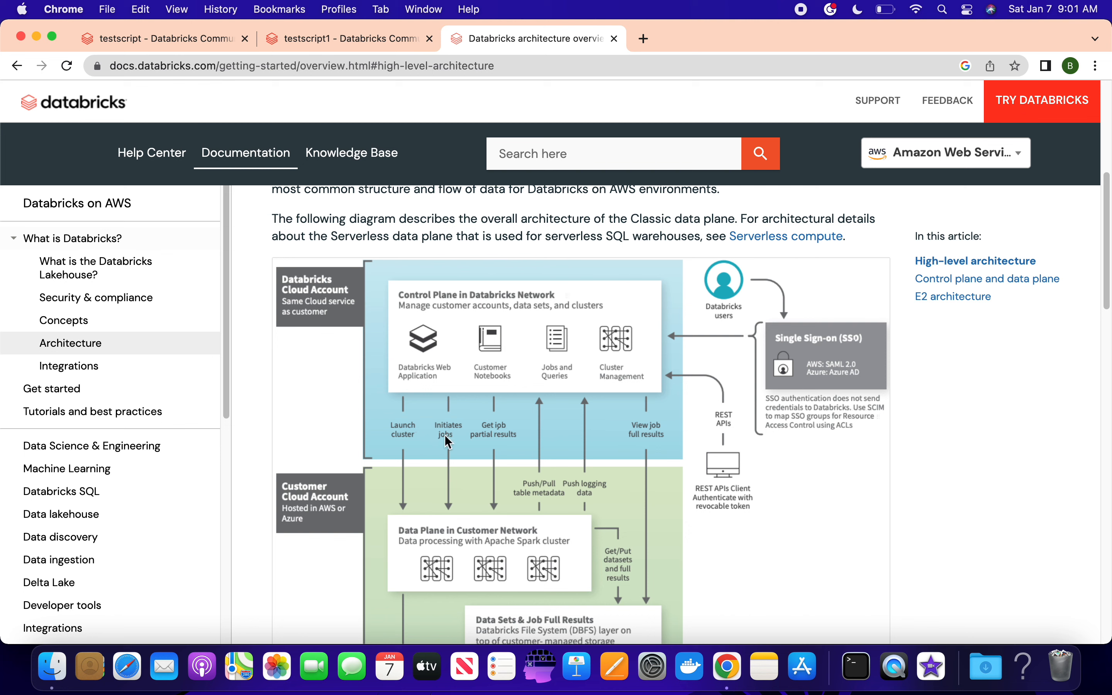
pyautogui.moveTo(317, 520)
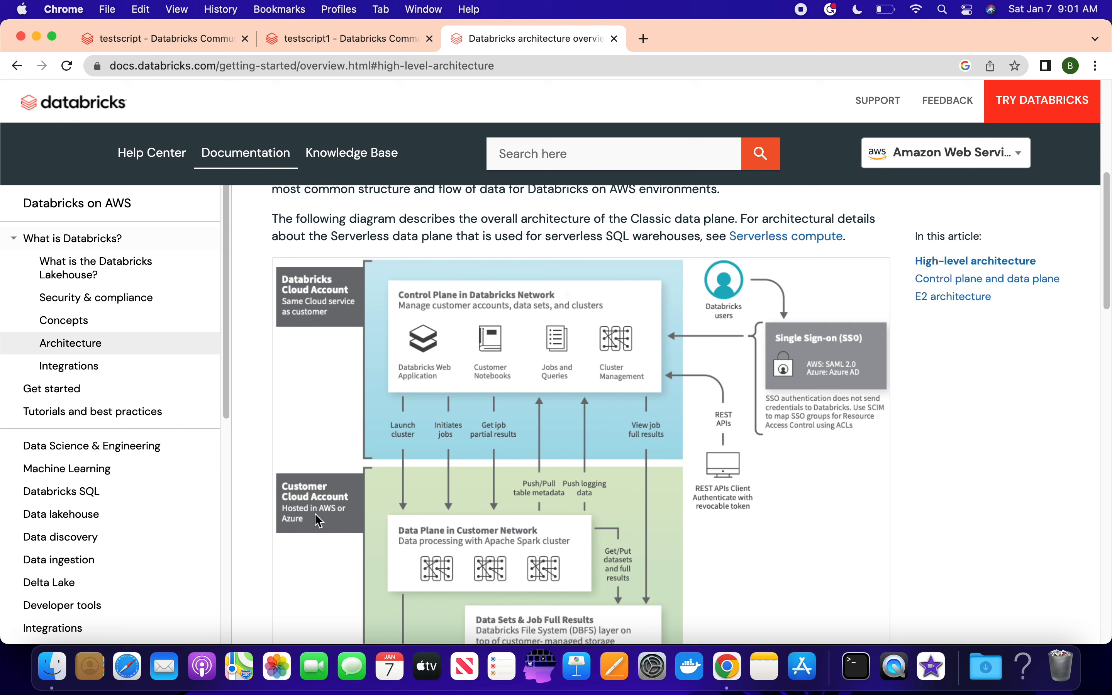
pyautogui.moveTo(455, 542)
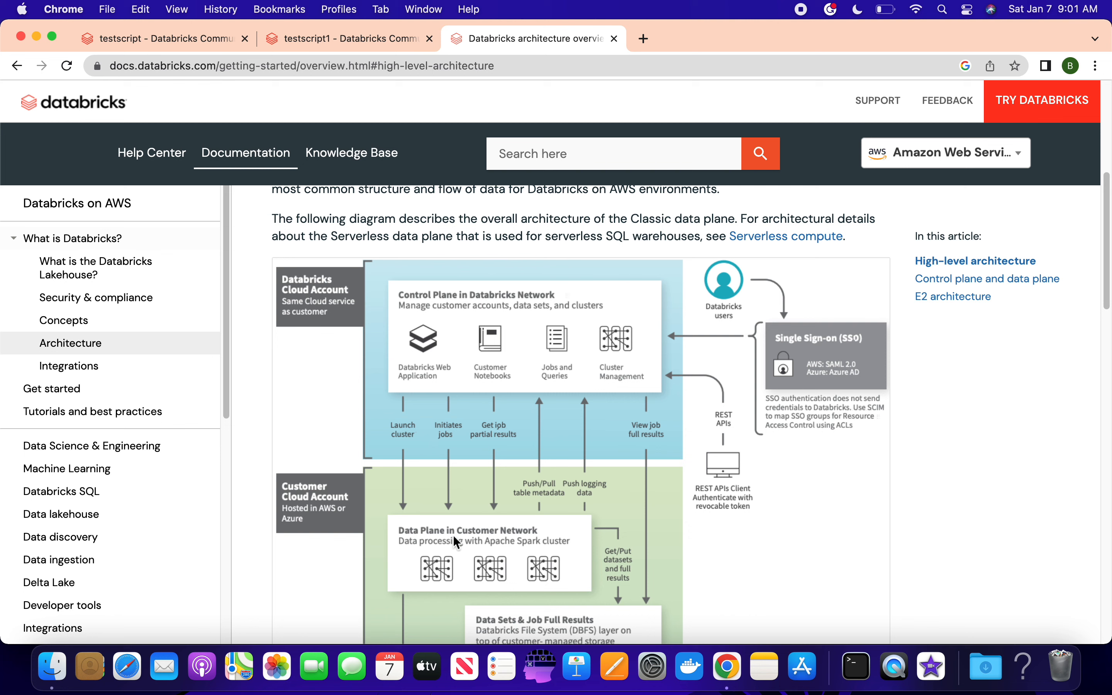
pyautogui.moveTo(475, 553)
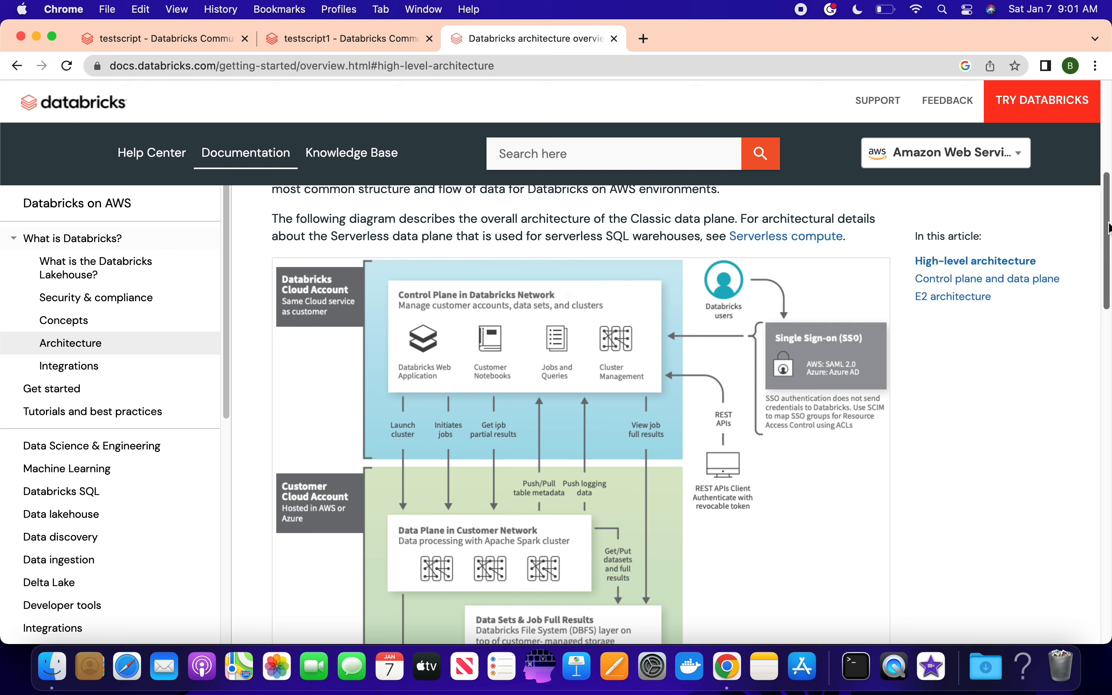
pyautogui.scroll(-3)
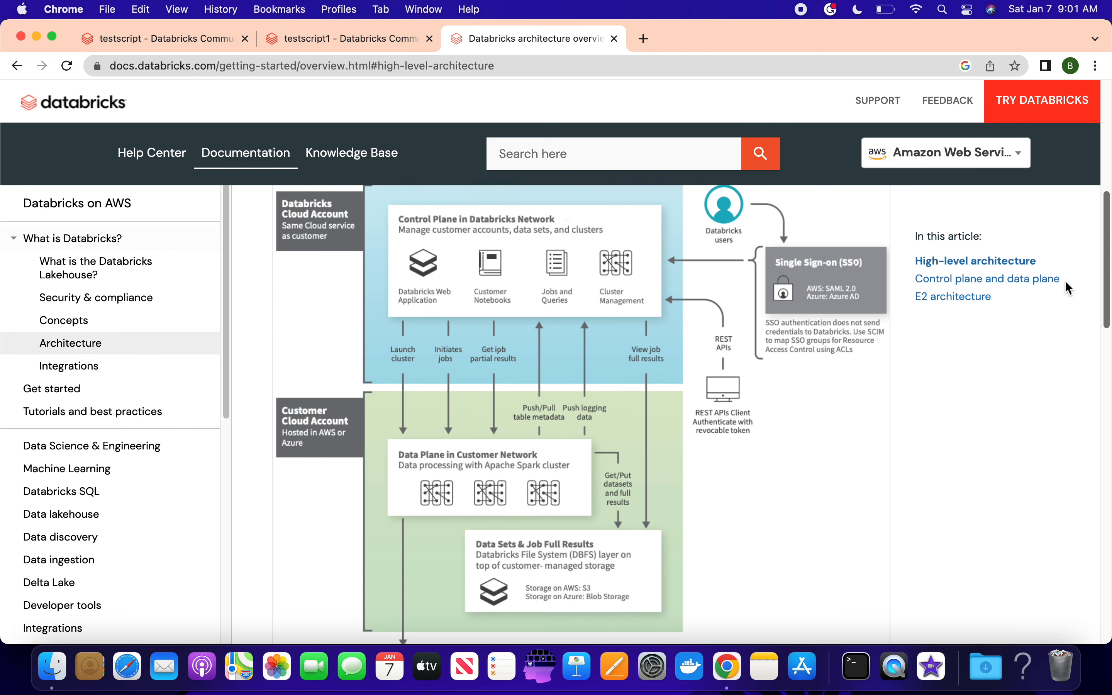
pyautogui.moveTo(598, 555)
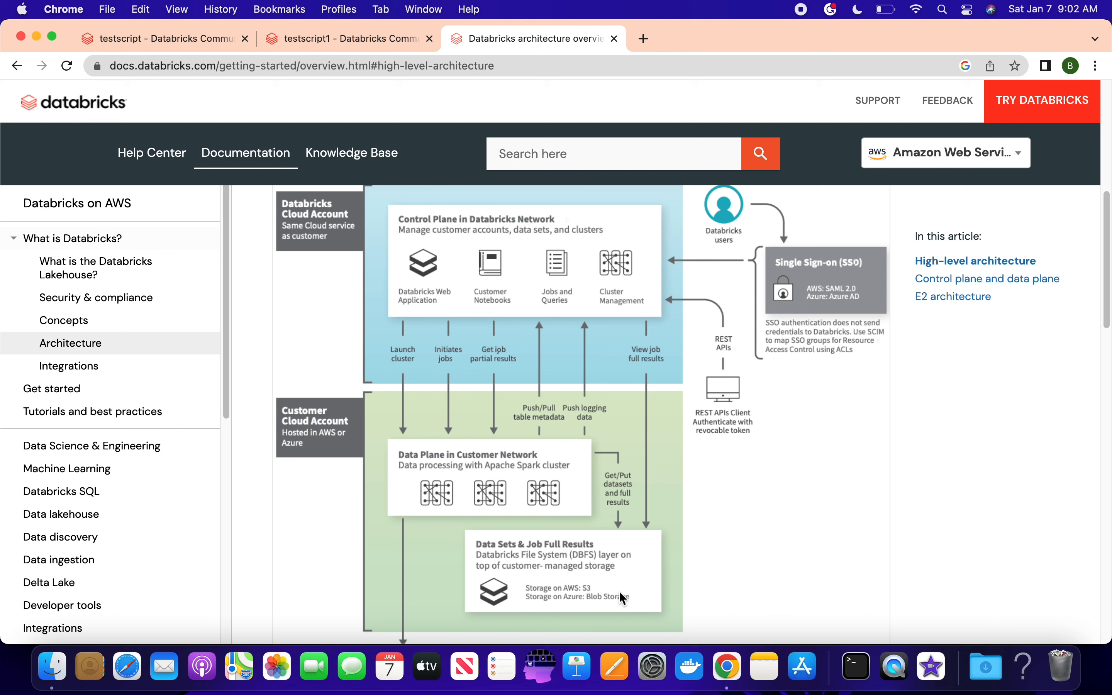
pyautogui.moveTo(575, 535)
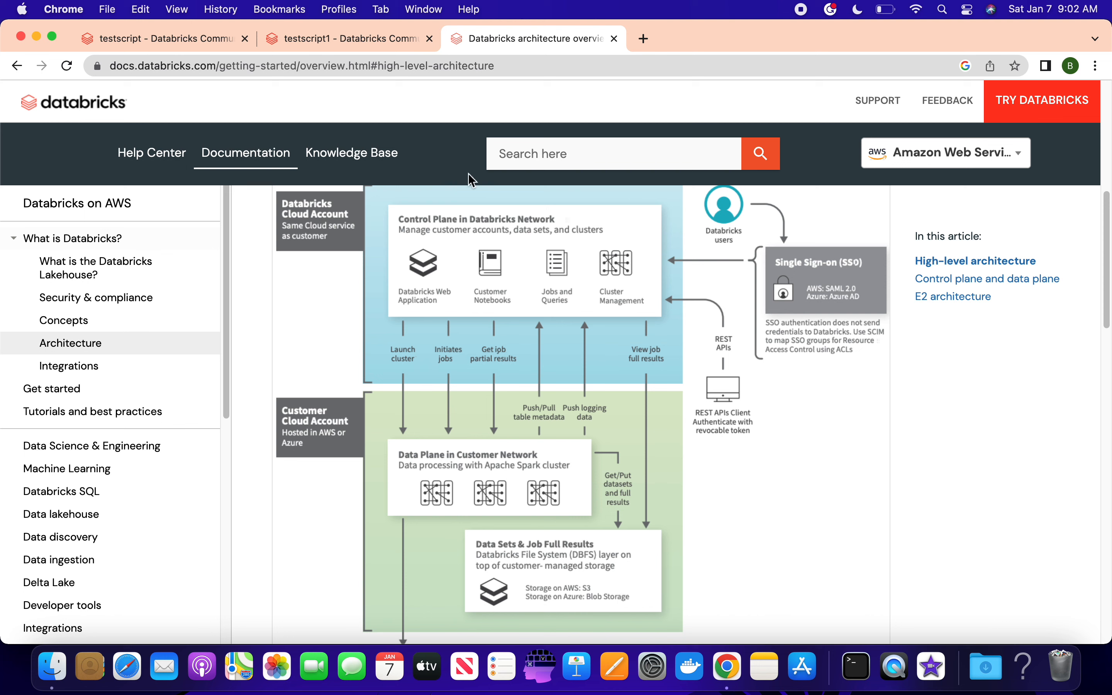
pyautogui.moveTo(467, 221)
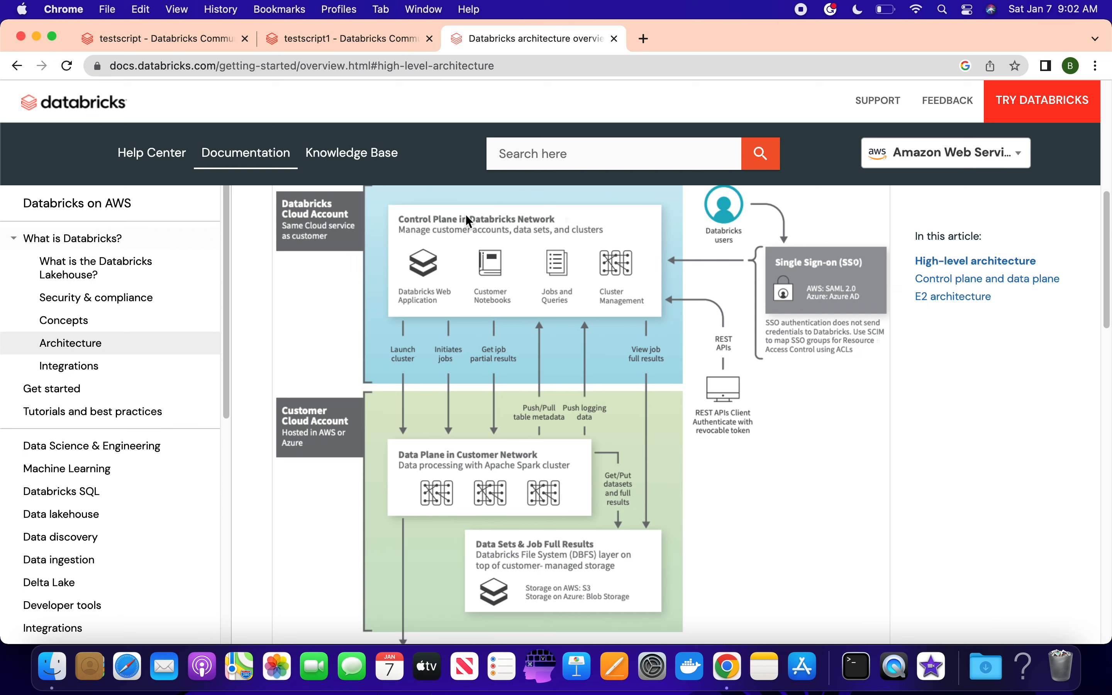
pyautogui.moveTo(439, 465)
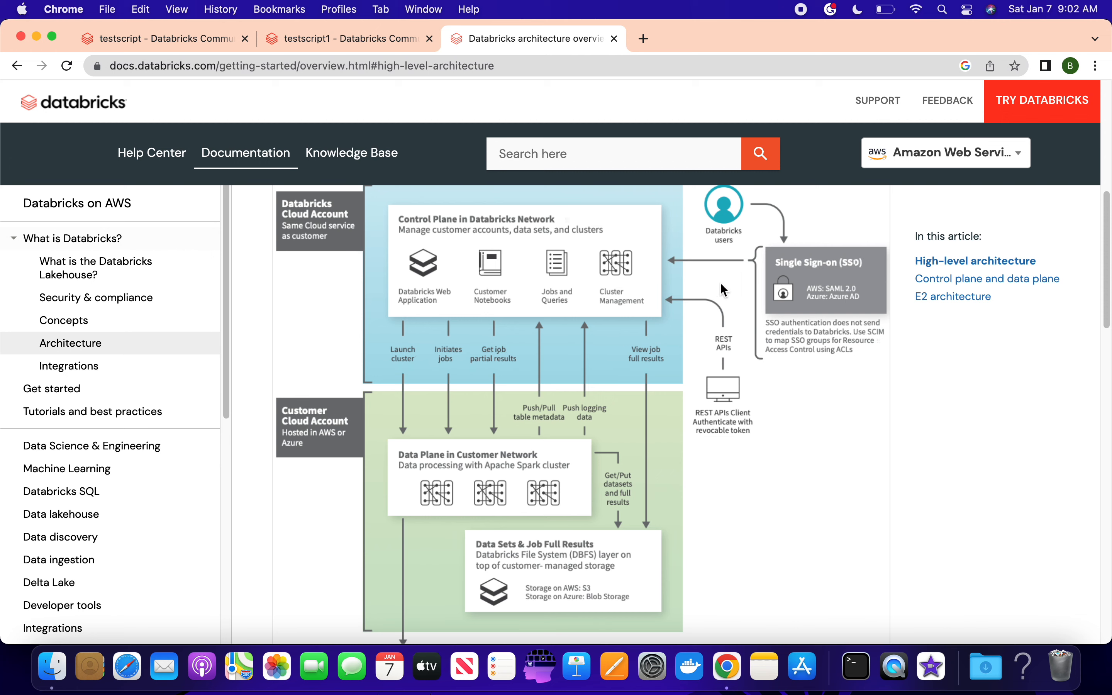
pyautogui.moveTo(894, 324)
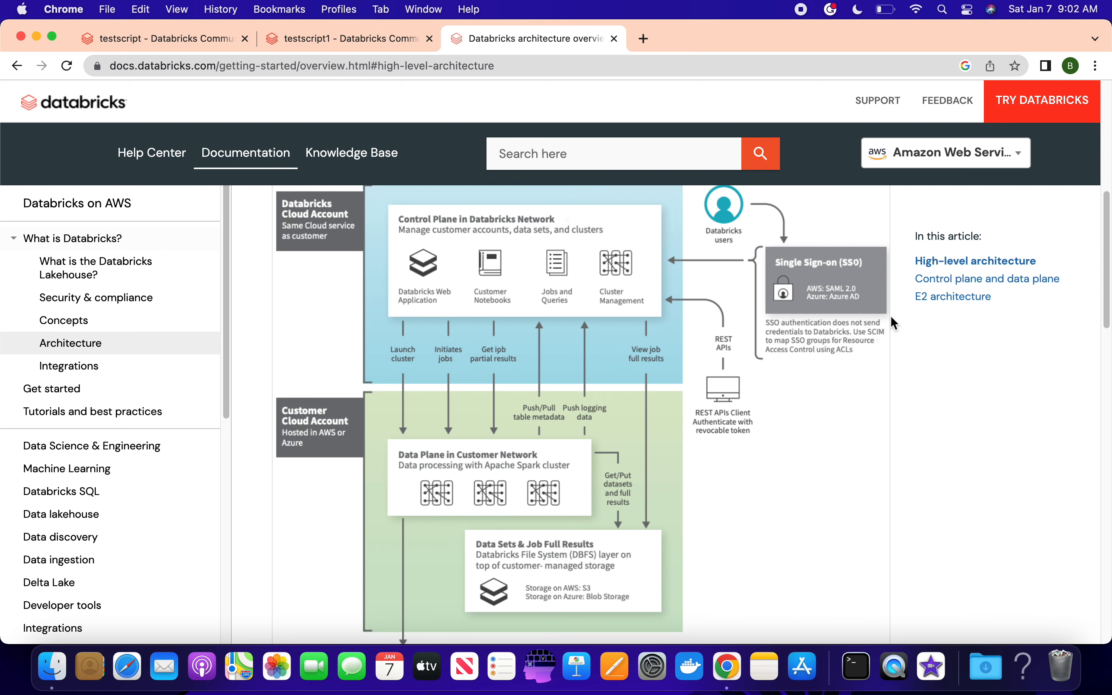
pyautogui.moveTo(978, 289)
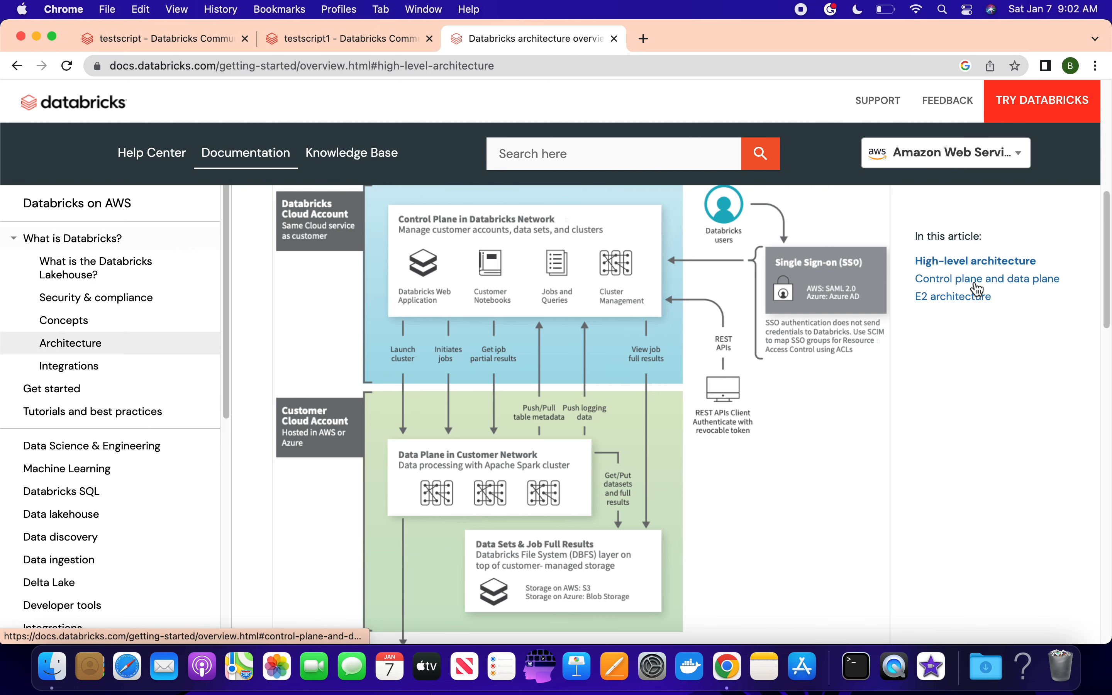
# Jump to 'Control plane and data plane' from the 'In this article' list
pyautogui.click(986, 278)
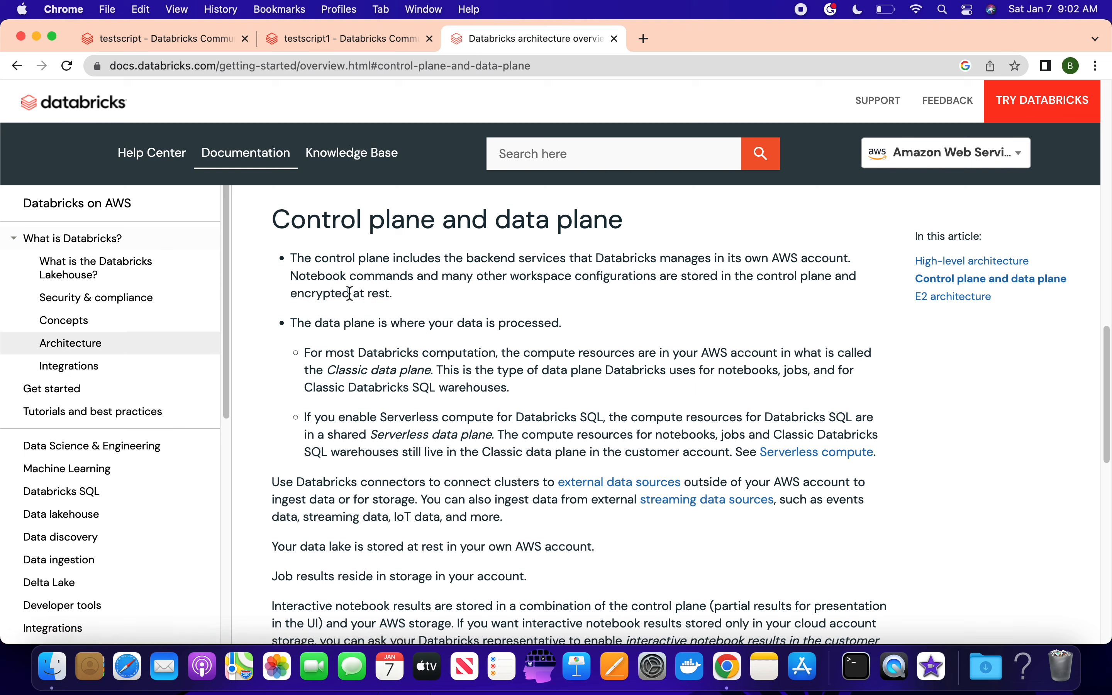
pyautogui.moveTo(378, 455)
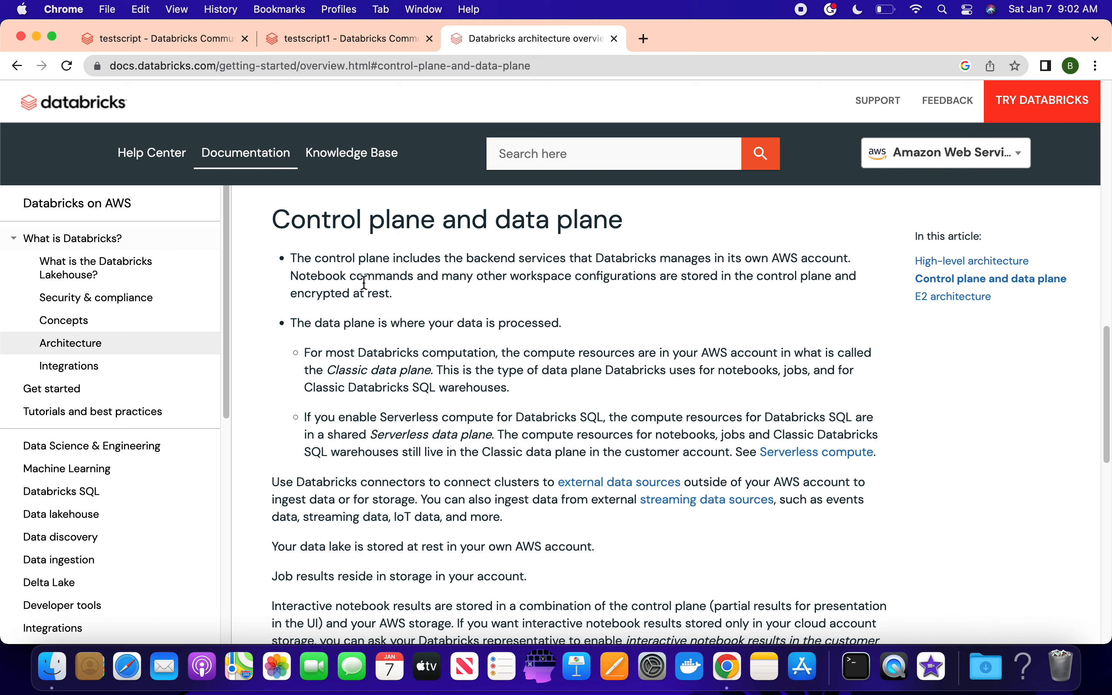
pyautogui.moveTo(596, 283)
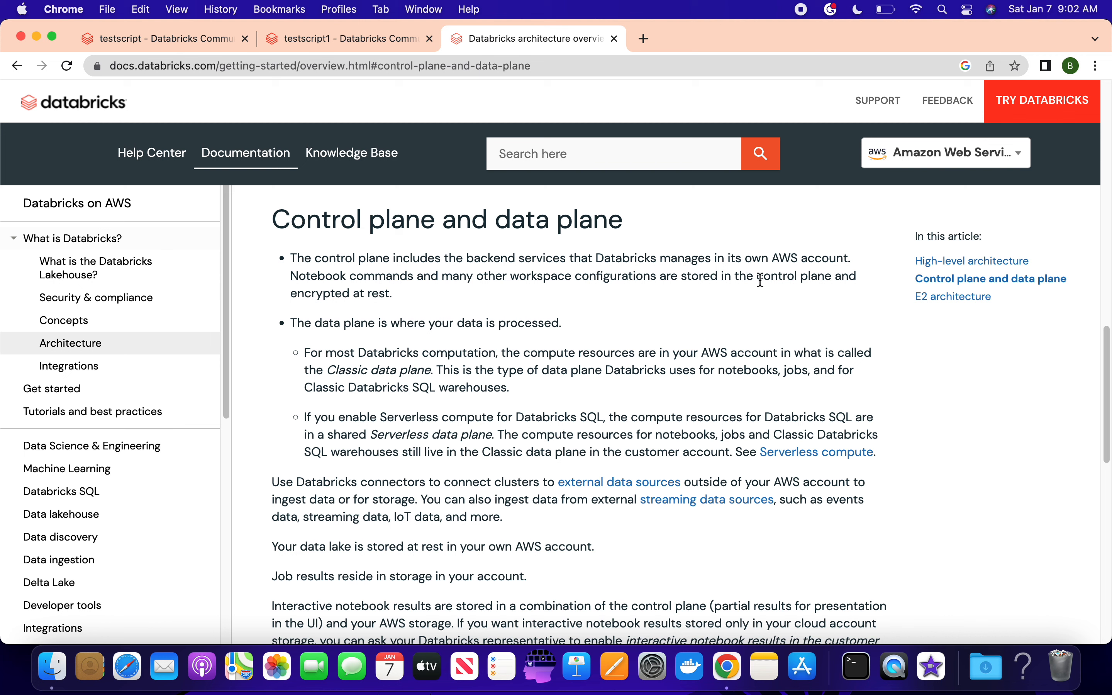
pyautogui.moveTo(385, 296)
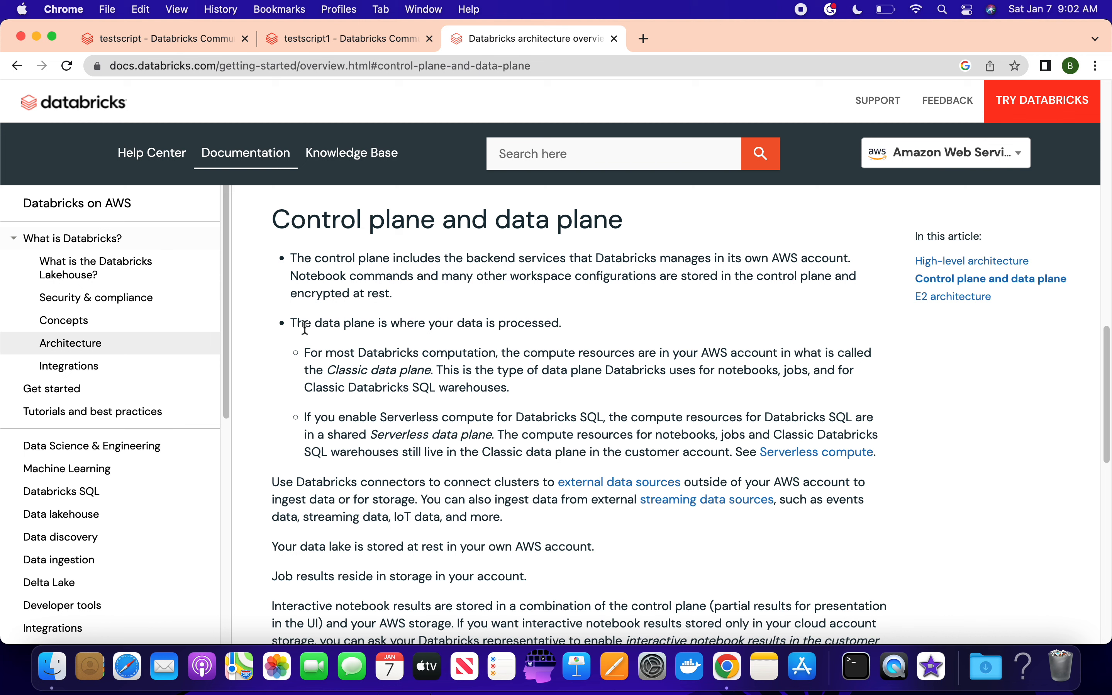
pyautogui.moveTo(511, 357)
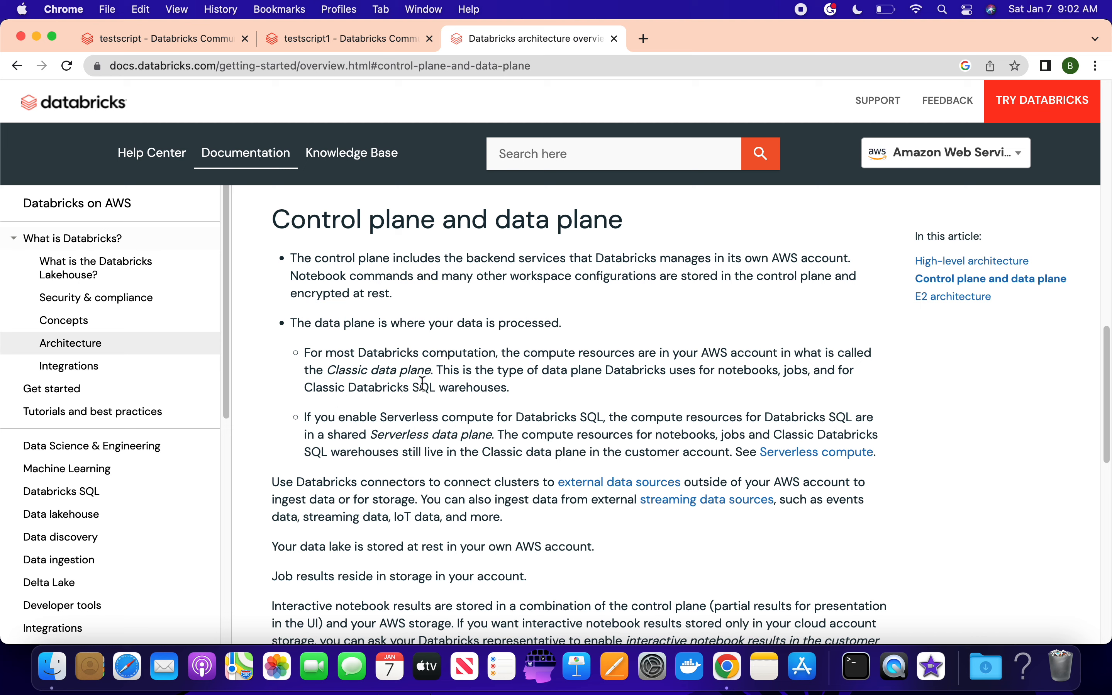
pyautogui.moveTo(500, 421)
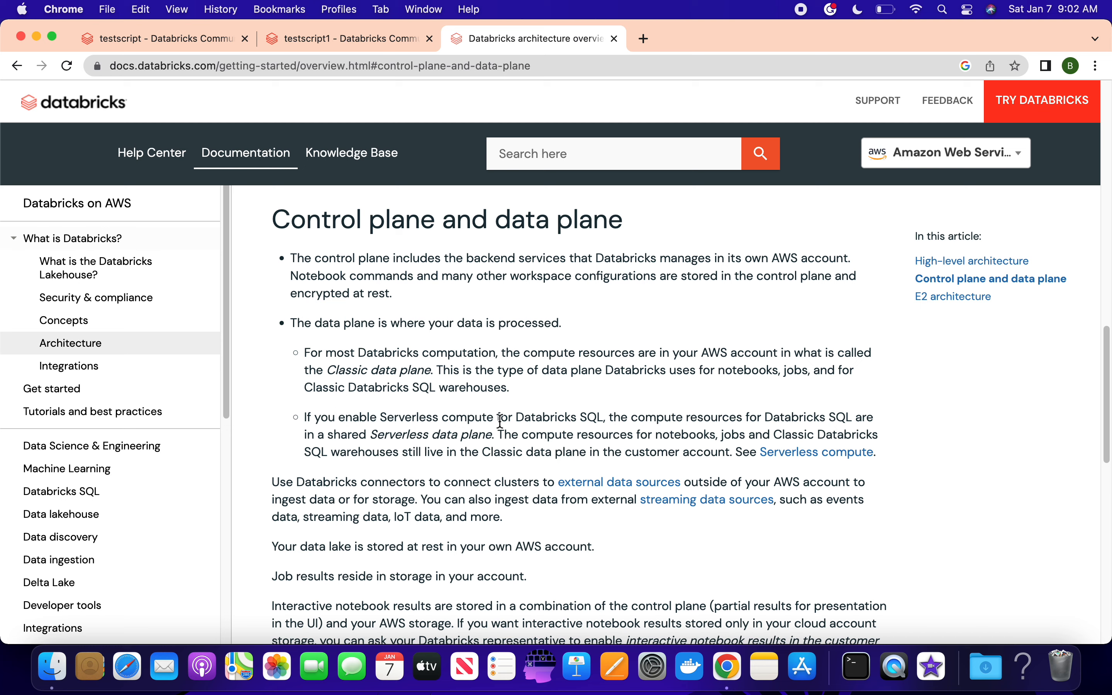
pyautogui.moveTo(572, 301)
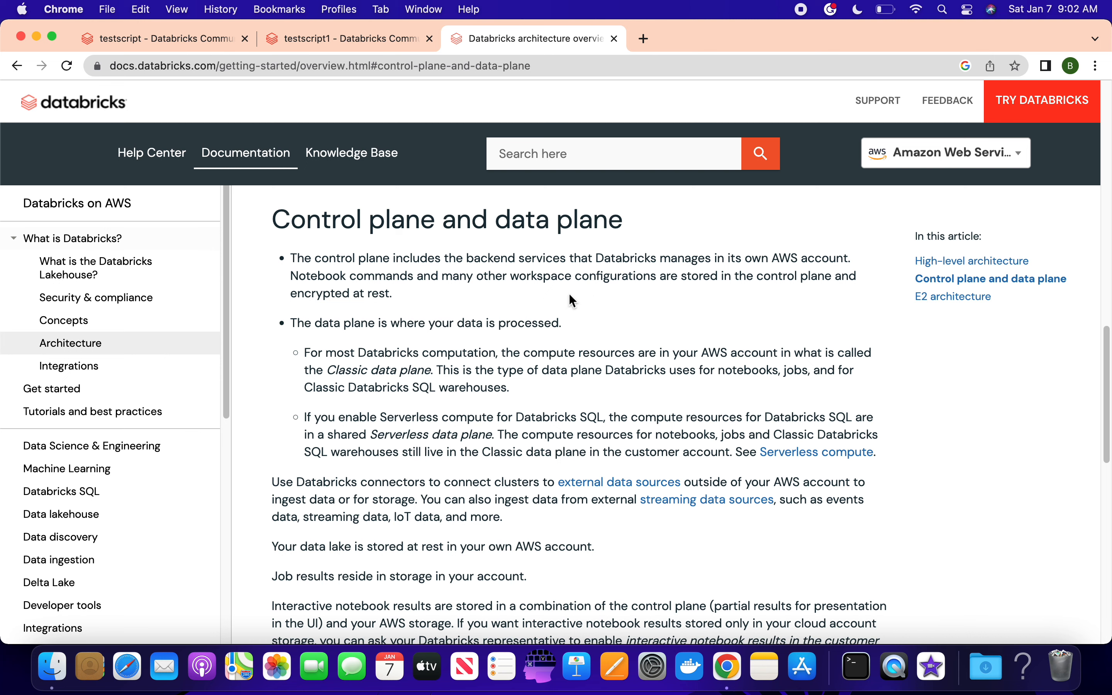
pyautogui.moveTo(952, 296)
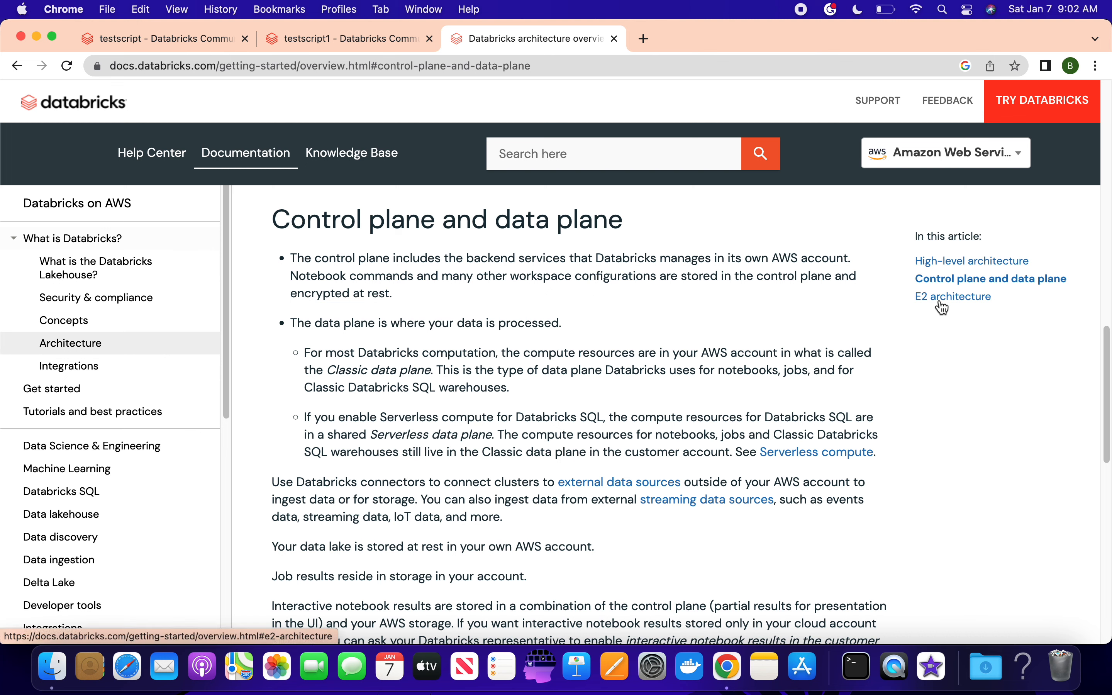
# Jump to 'E2 architecture' from the 'In this article' list
pyautogui.click(953, 296)
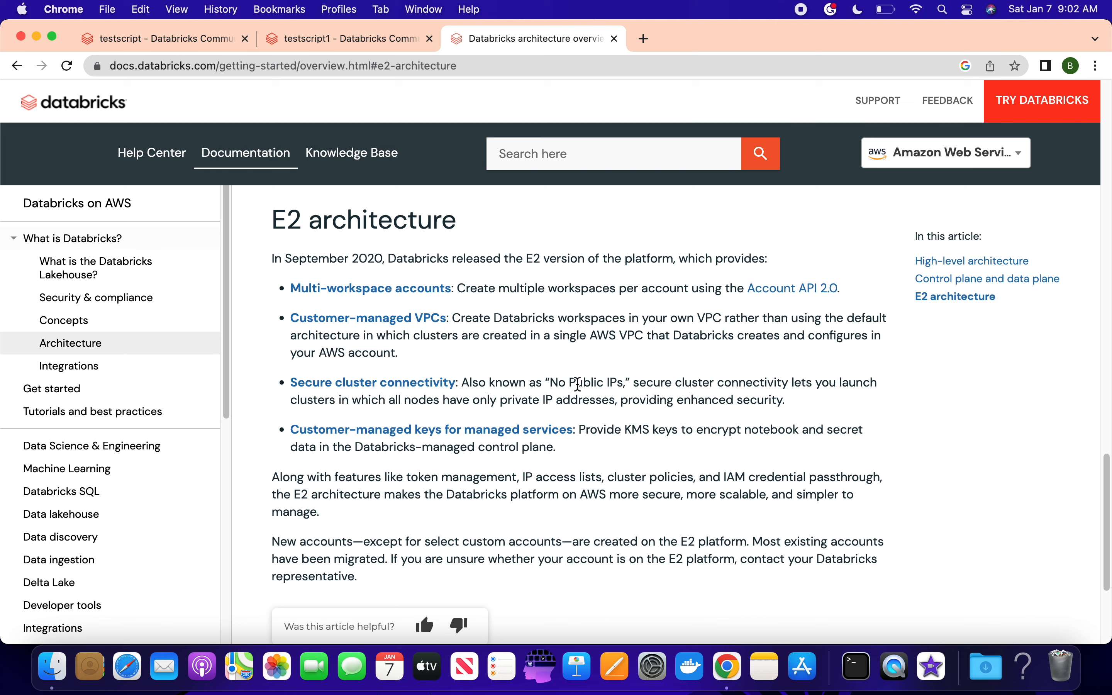
pyautogui.moveTo(431, 429)
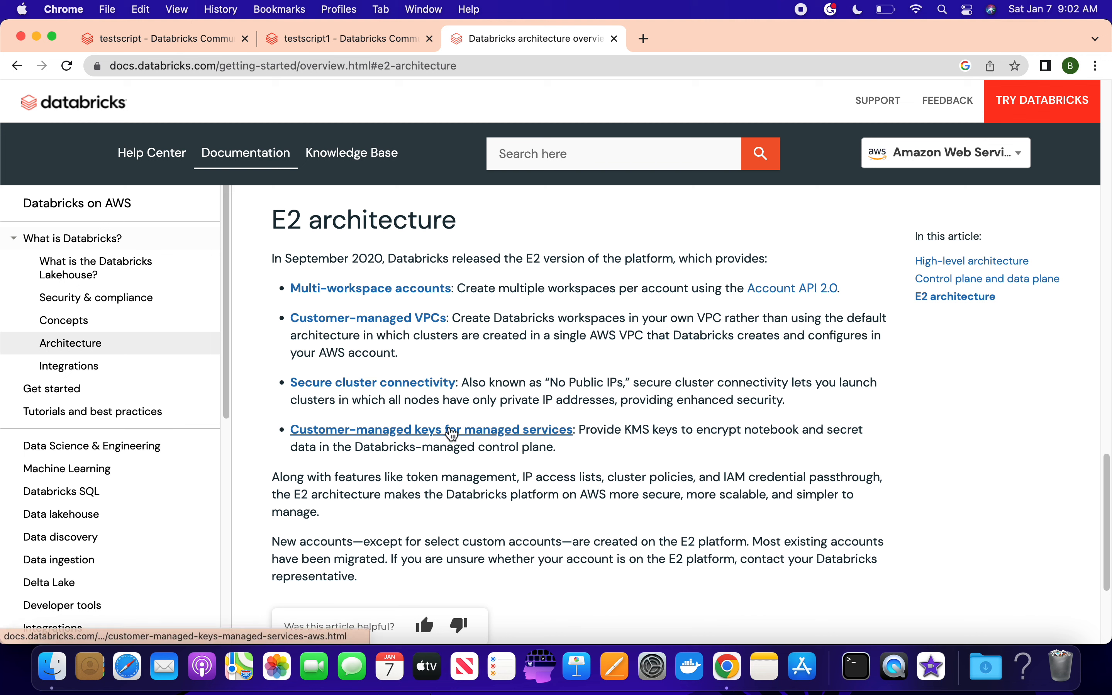
pyautogui.moveTo(457, 453)
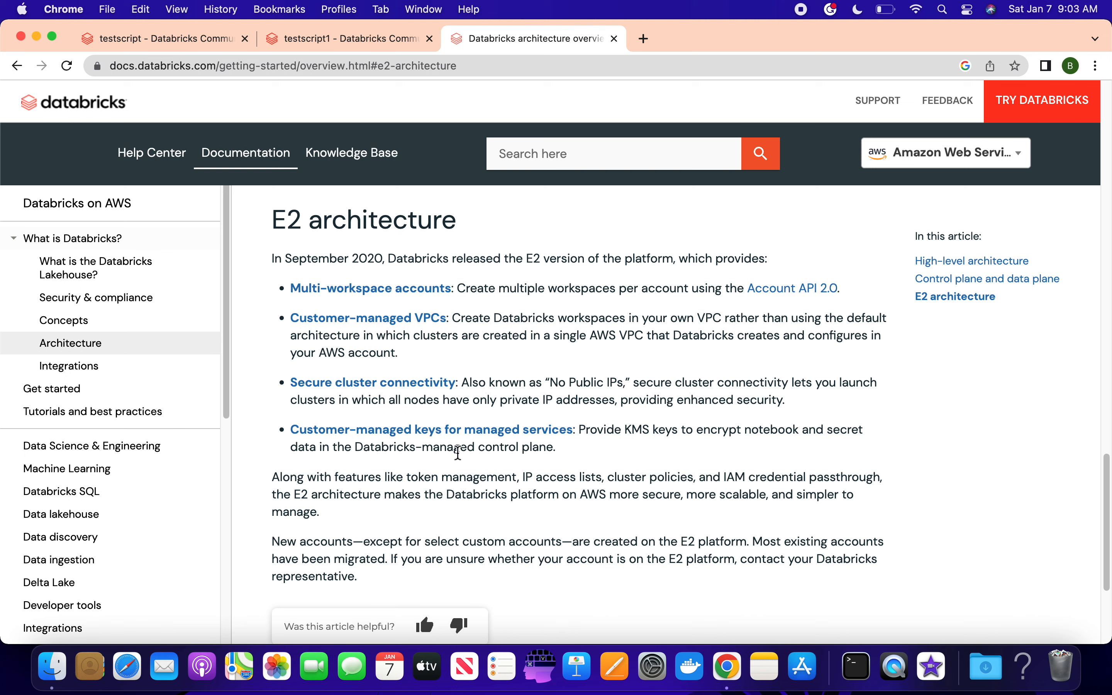
pyautogui.moveTo(419, 213)
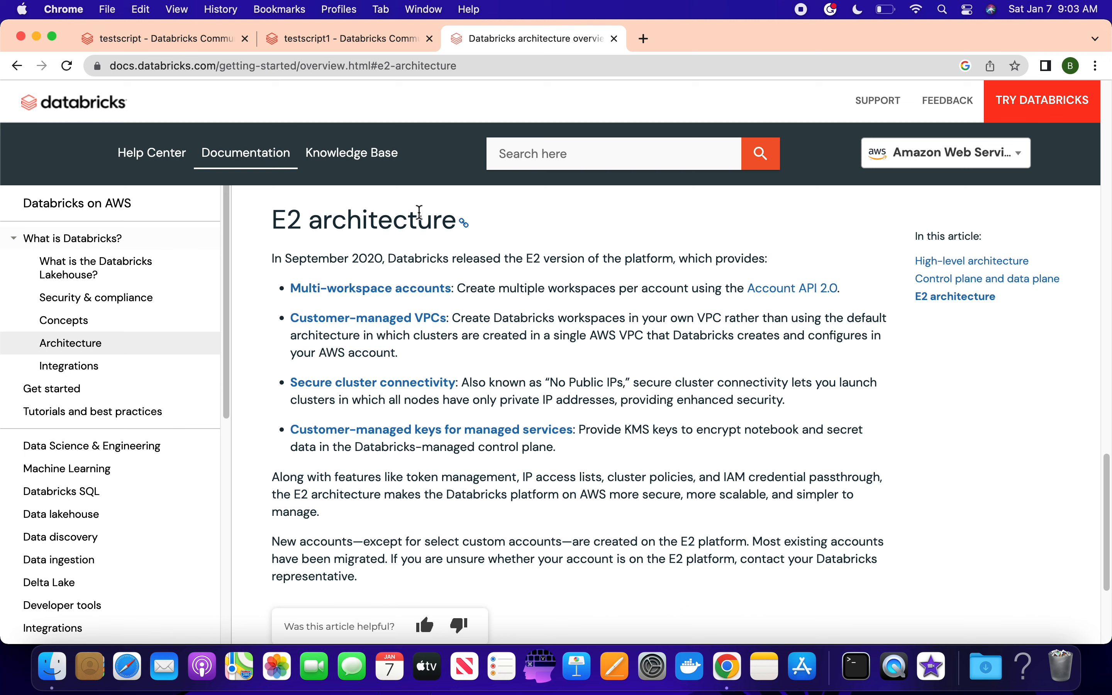
pyautogui.moveTo(1060, 313)
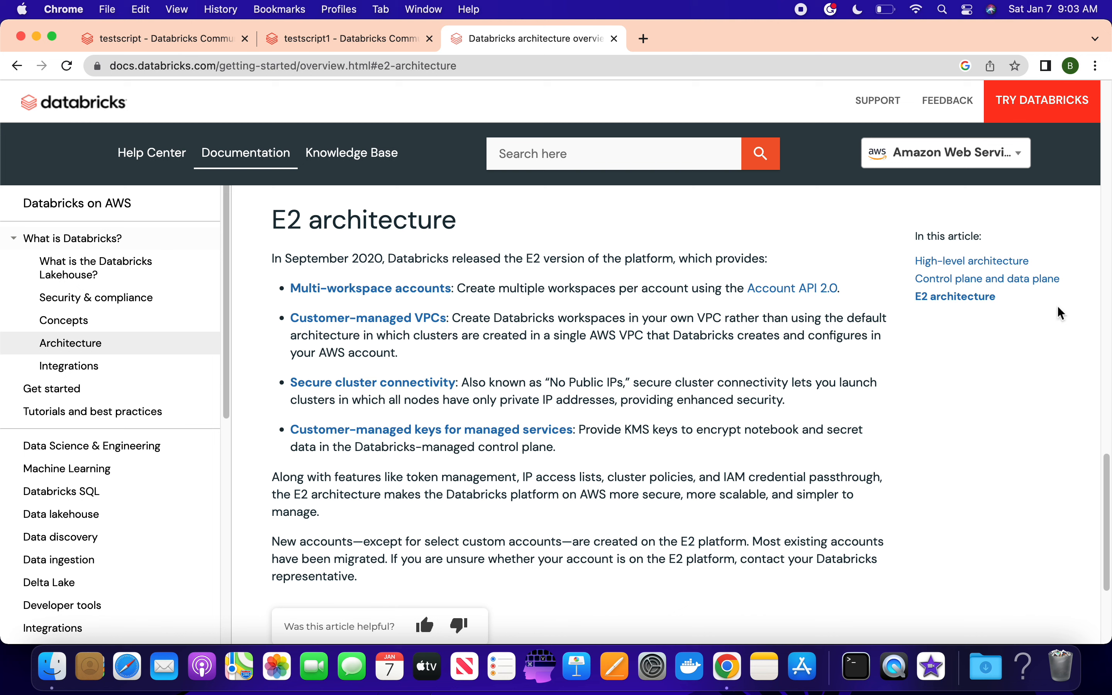